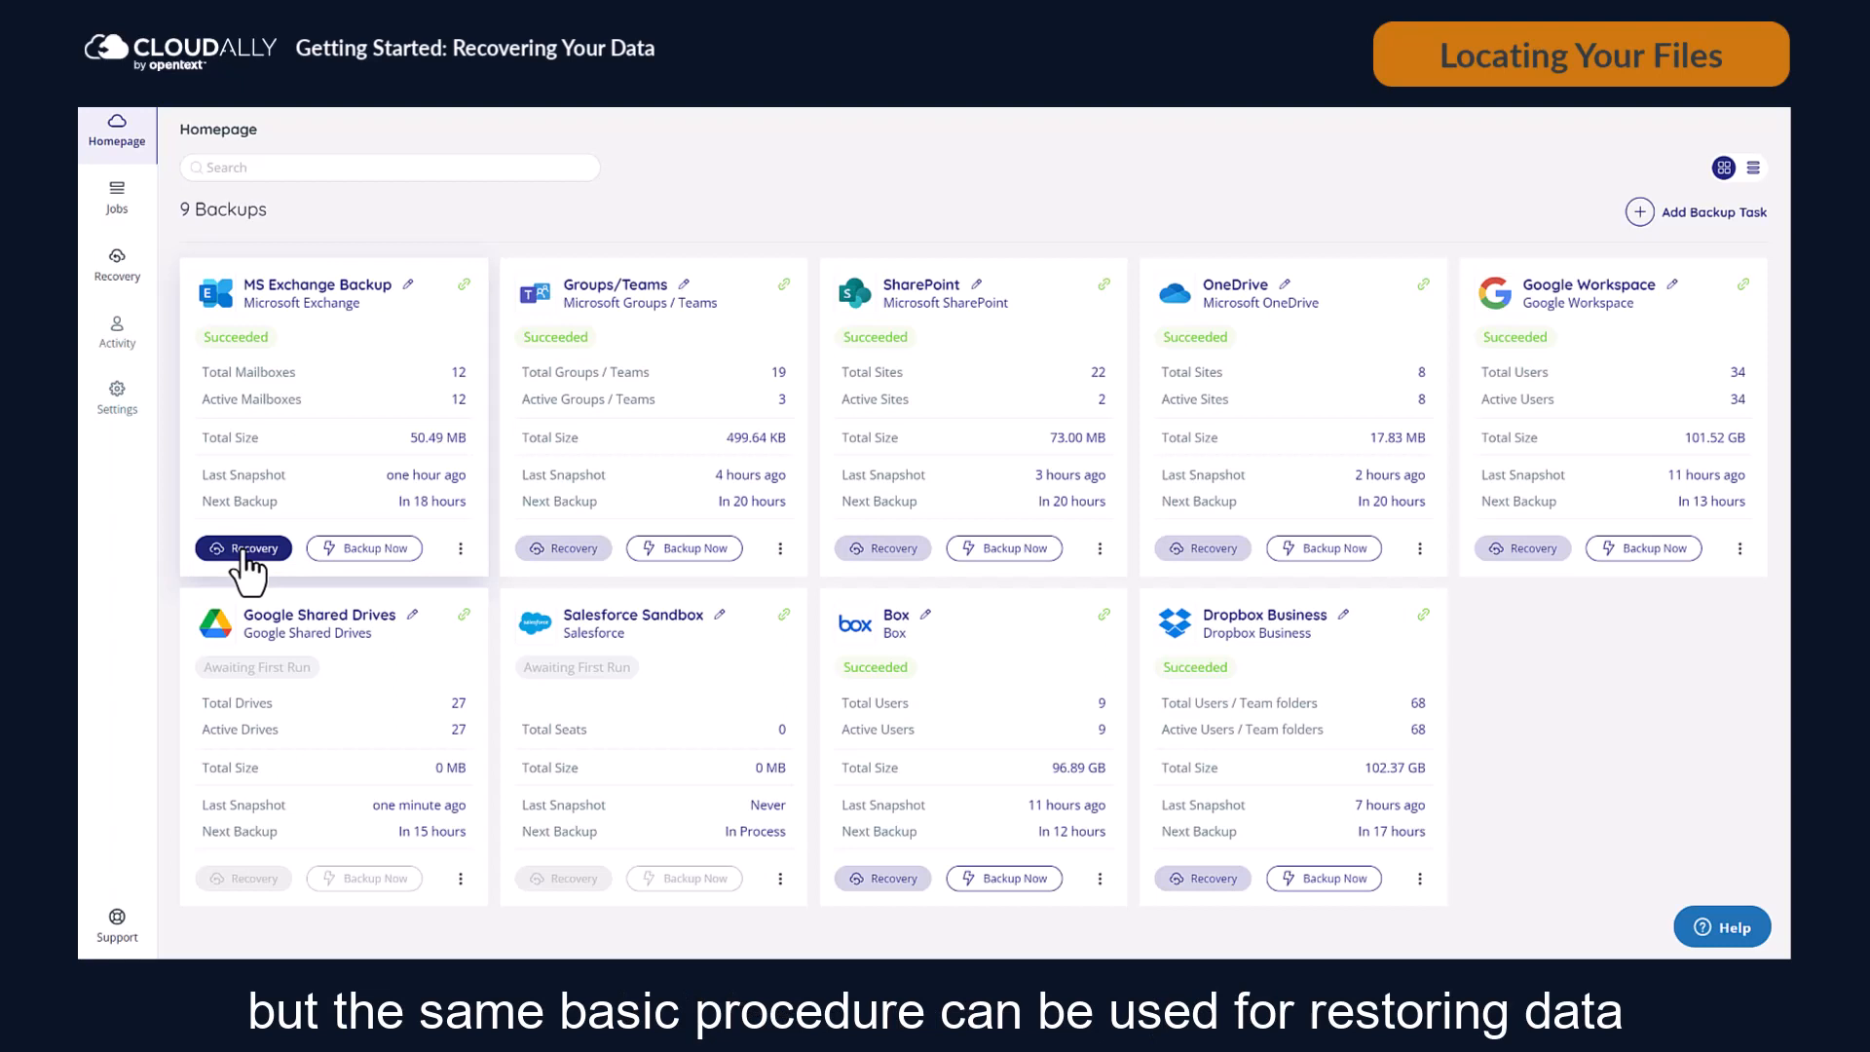
Open Recovery on the MS Exchange Backup card to list the backed-up mailboxes
{"action": "left_click", "coordinate": [568, 549]}
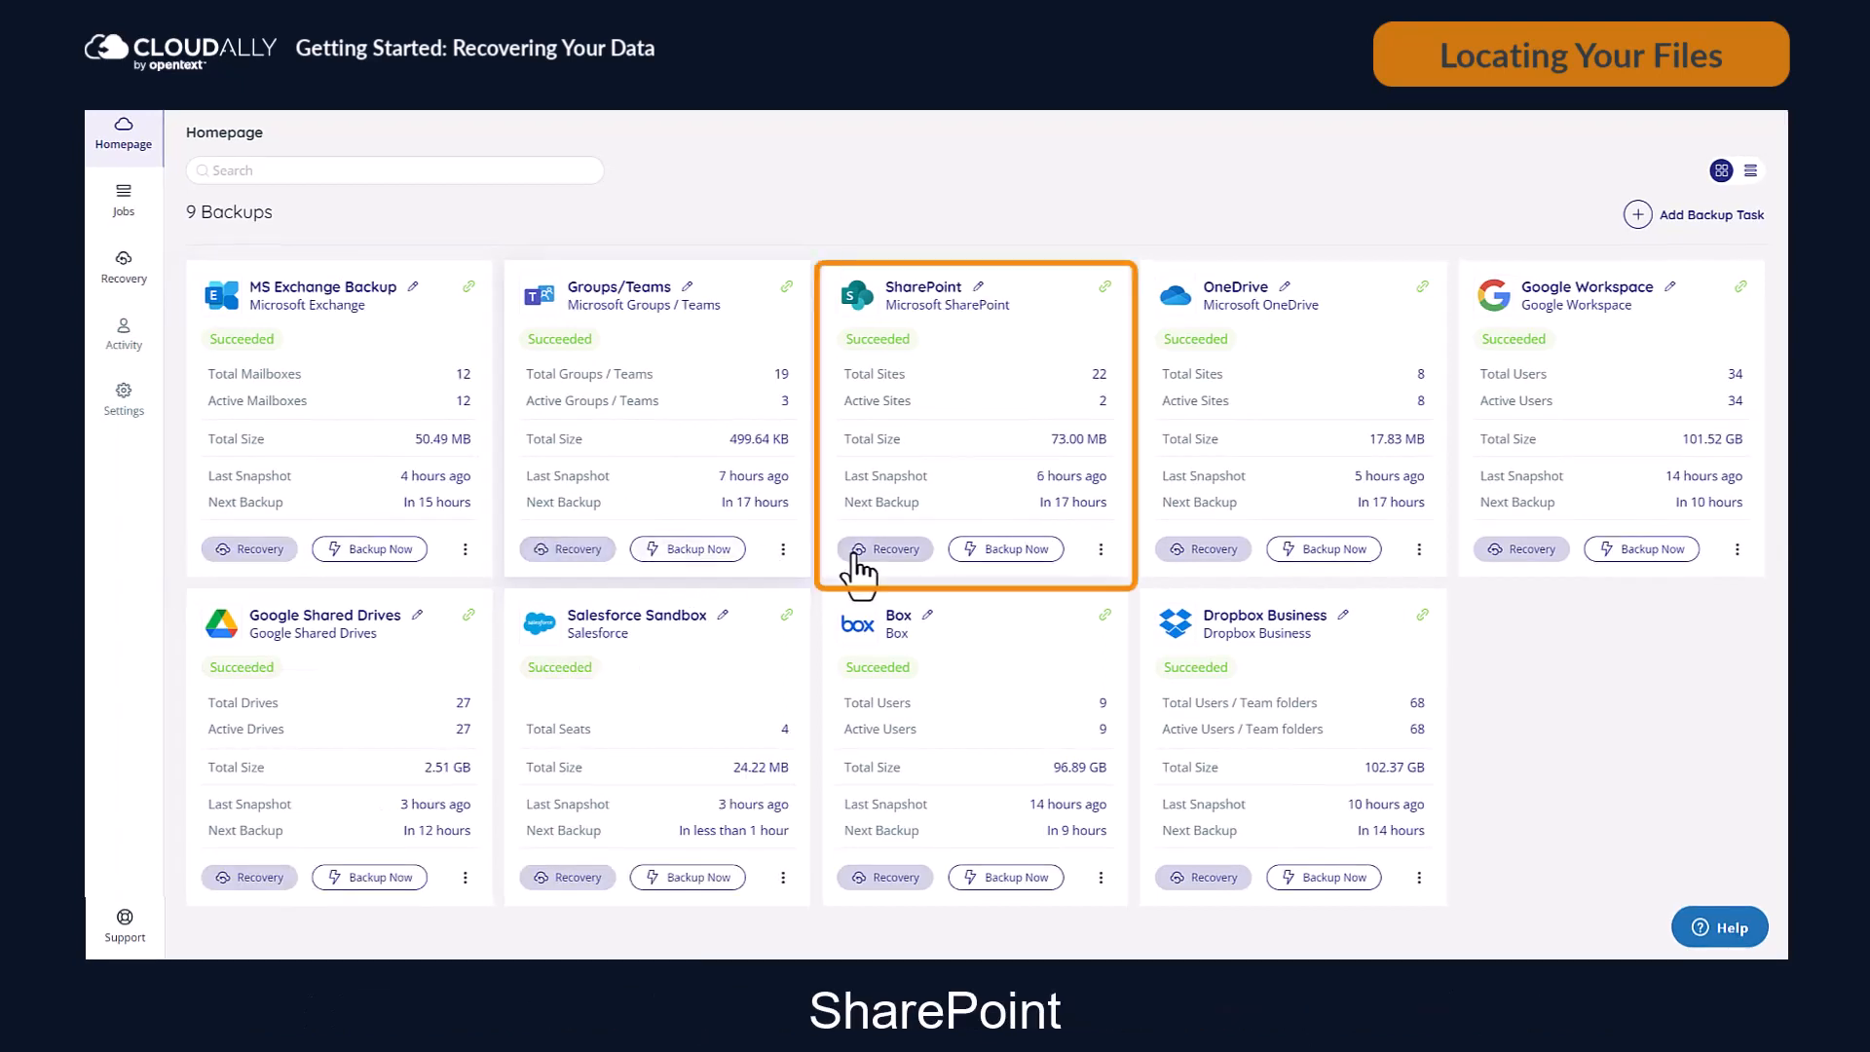
{"action": "left_click", "coordinate": [1202, 548]}
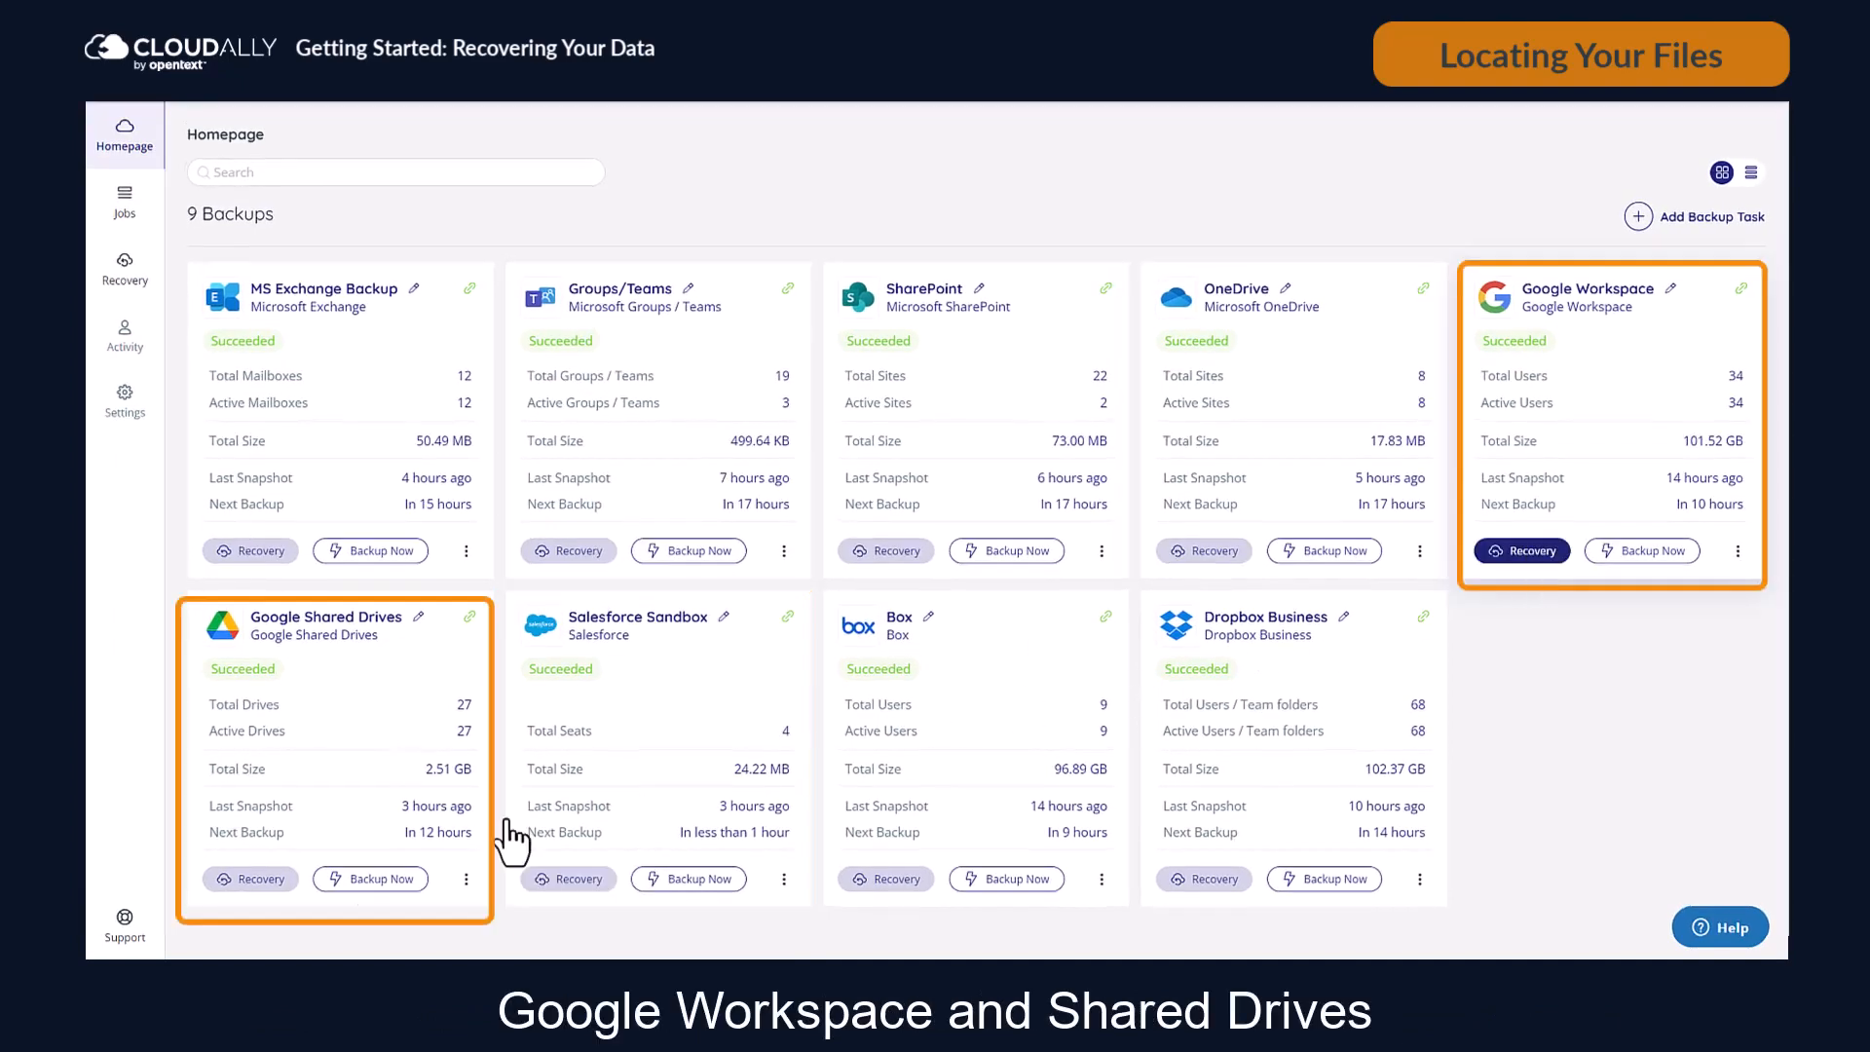
{"action": "left_click", "coordinate": [1202, 878]}
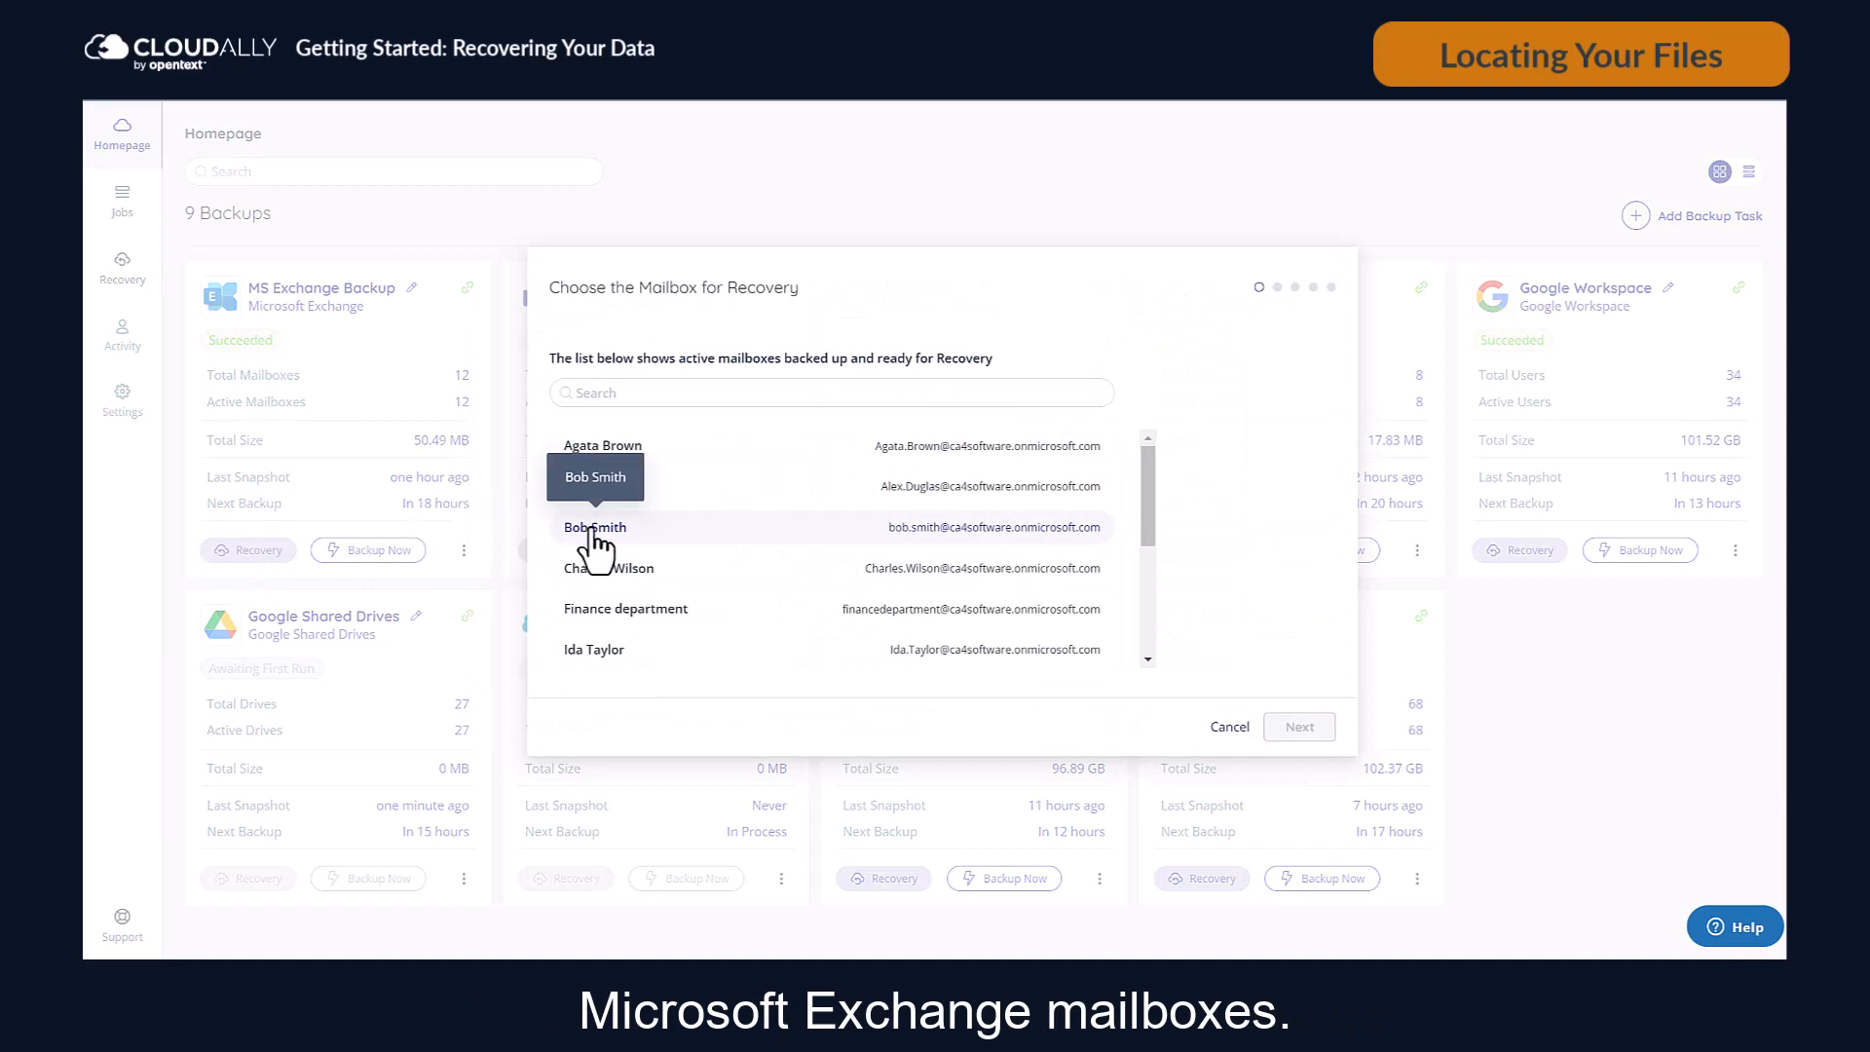
Select Bob Smith's mailbox and choose Selective Mailbox Recovery
{"action": "left_click", "coordinate": [595, 526]}
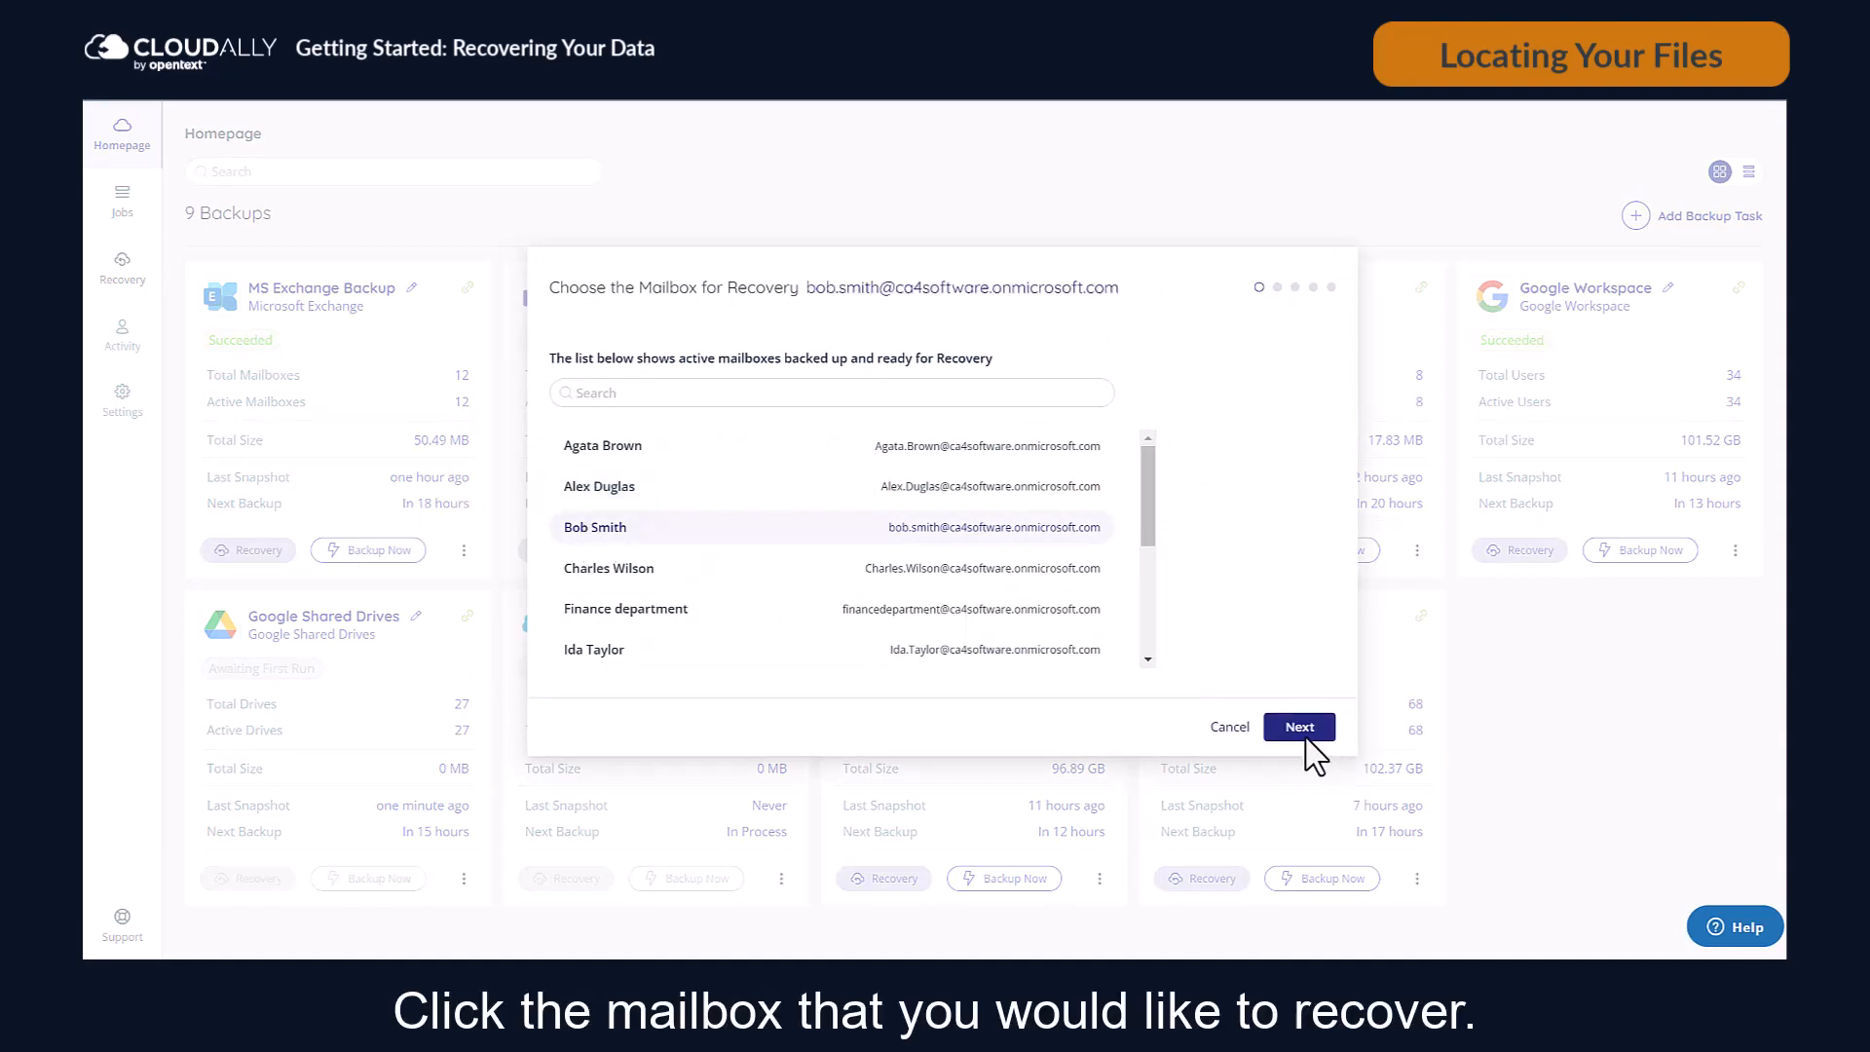
{"action": "left_click", "coordinate": [1298, 727]}
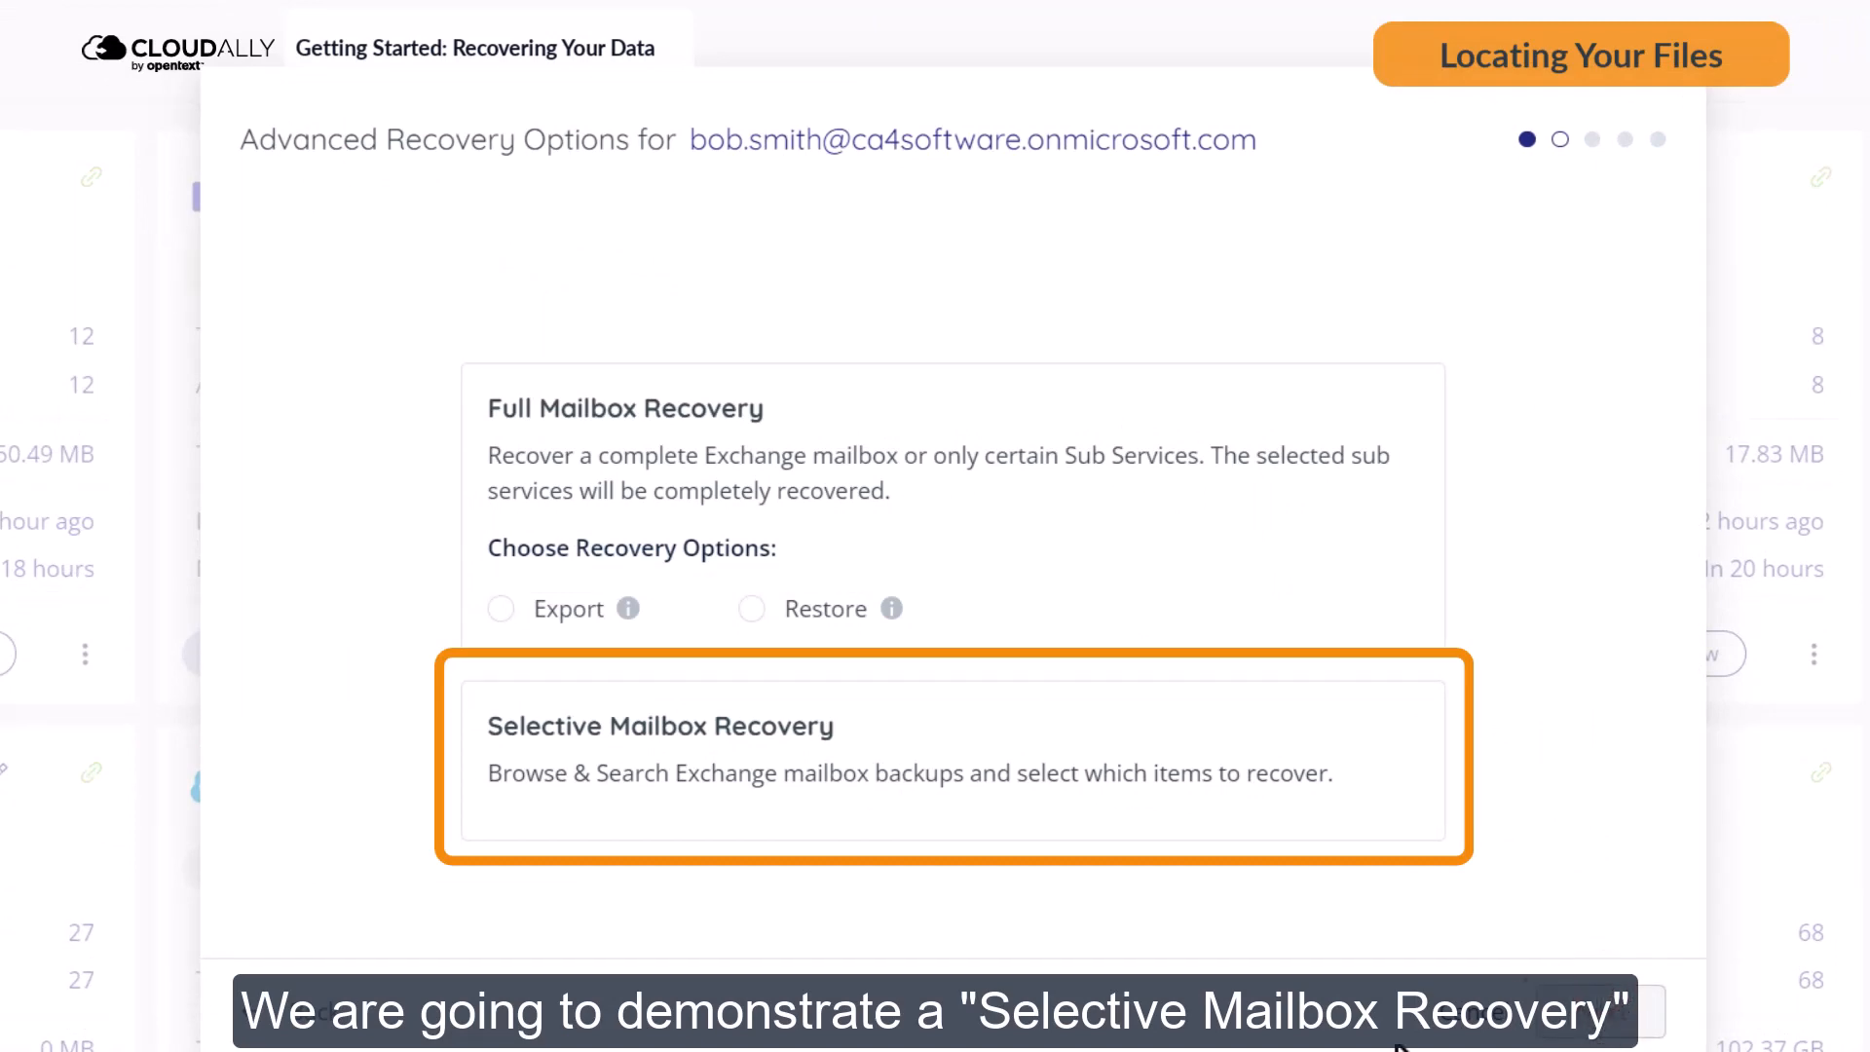
{"action": "left_click", "coordinate": [775, 760]}
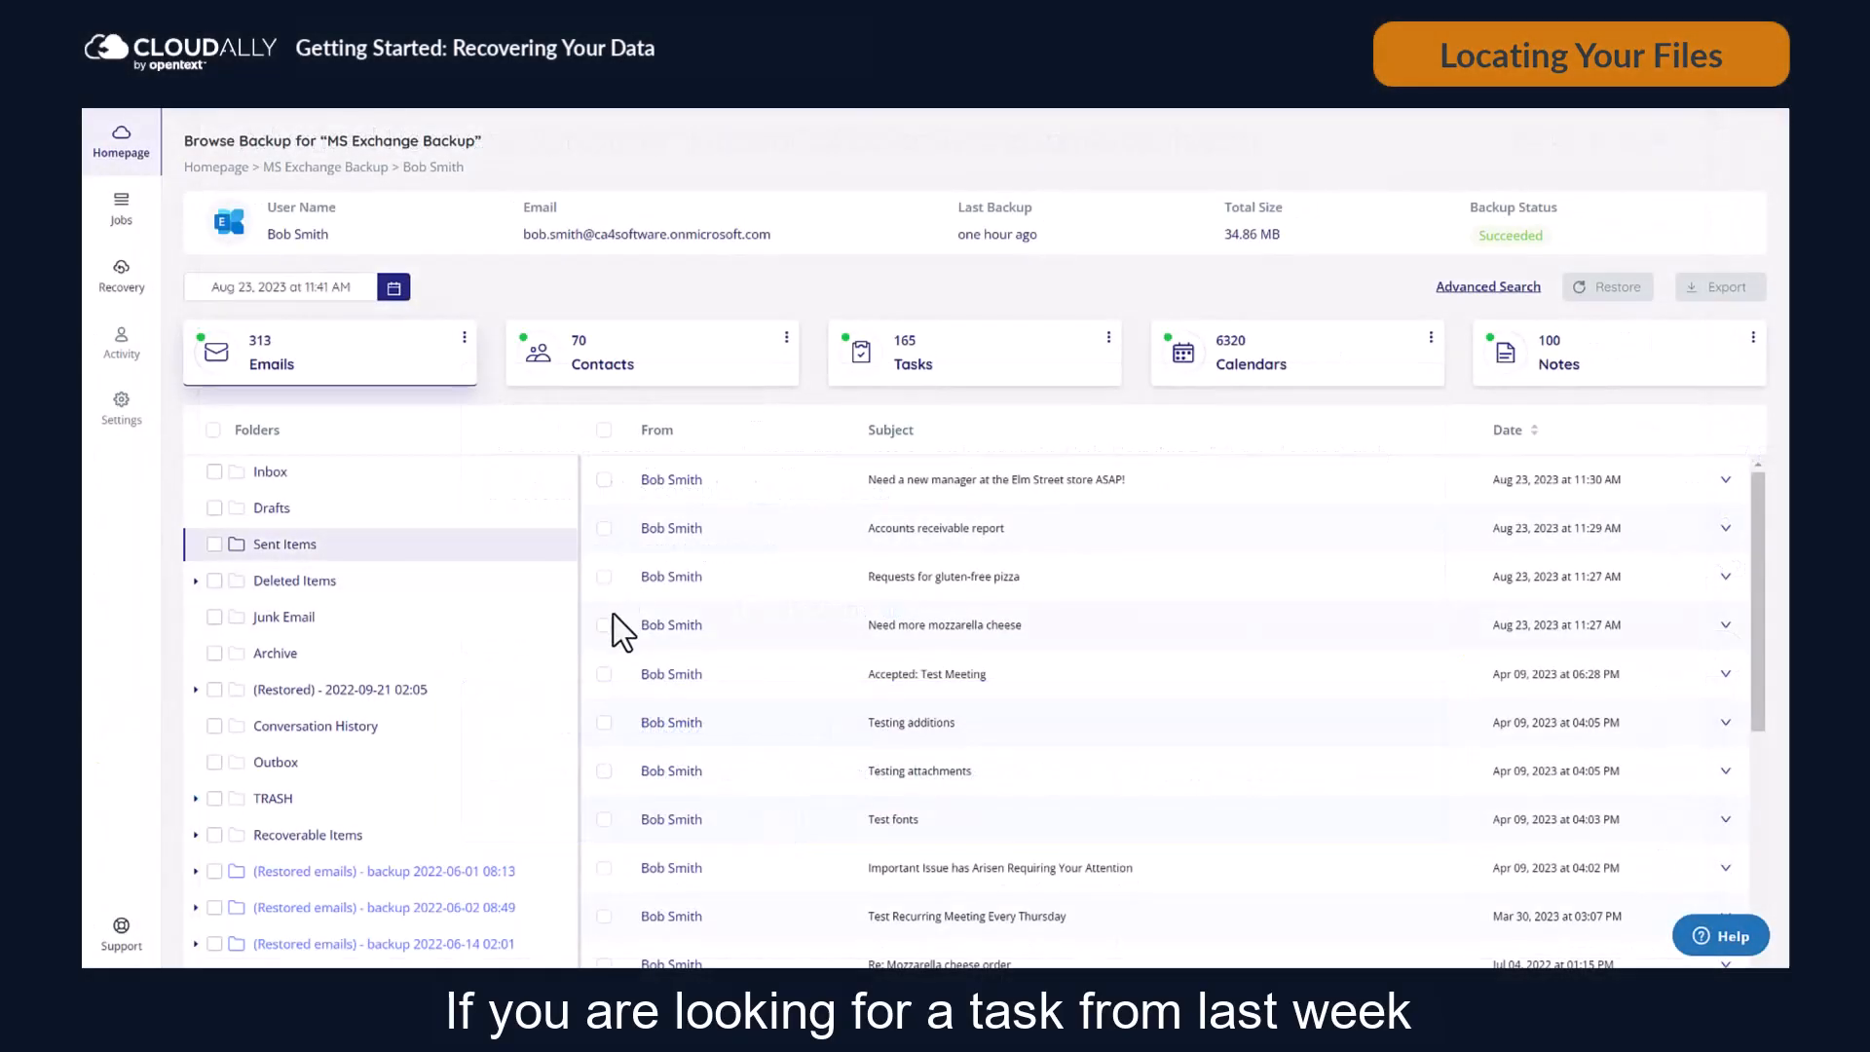
In Sent Items, tick and untick the mozzarella cheese email, then bring up the backup date picker
{"action": "left_click", "coordinate": [605, 625]}
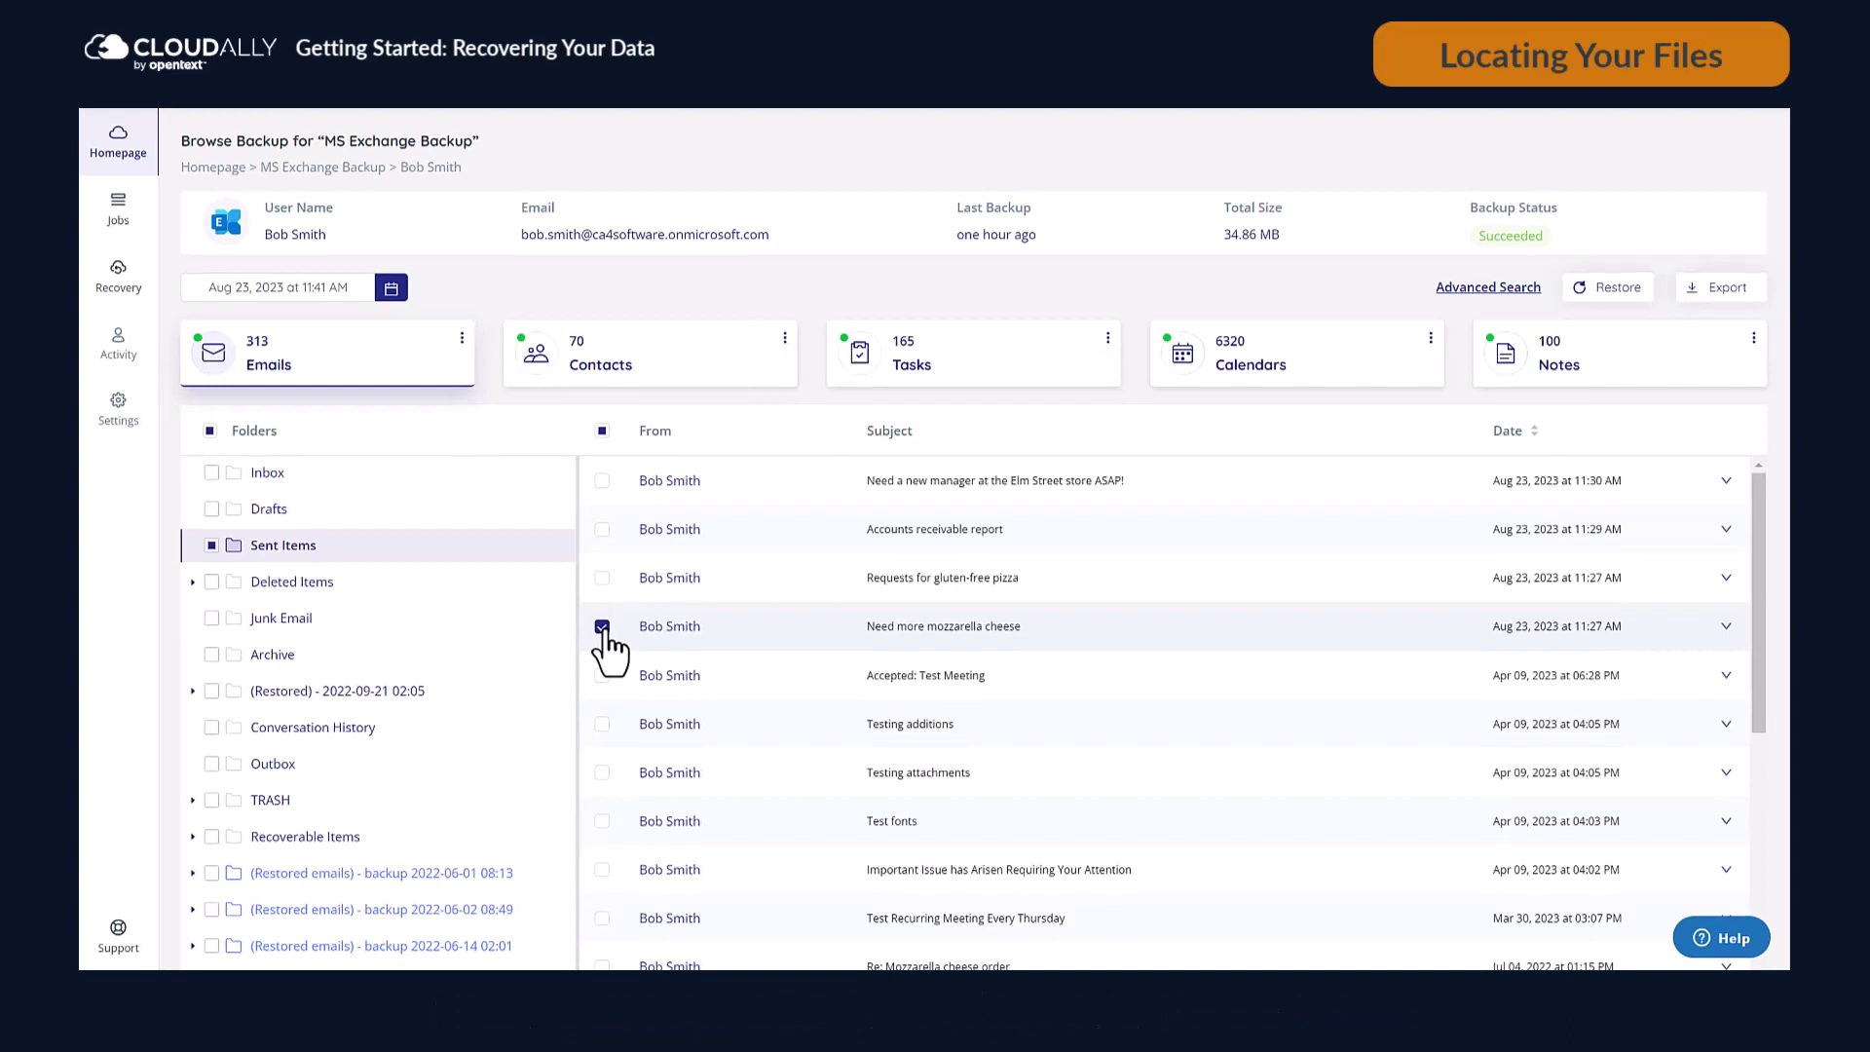
{"action": "left_click", "coordinate": [602, 626]}
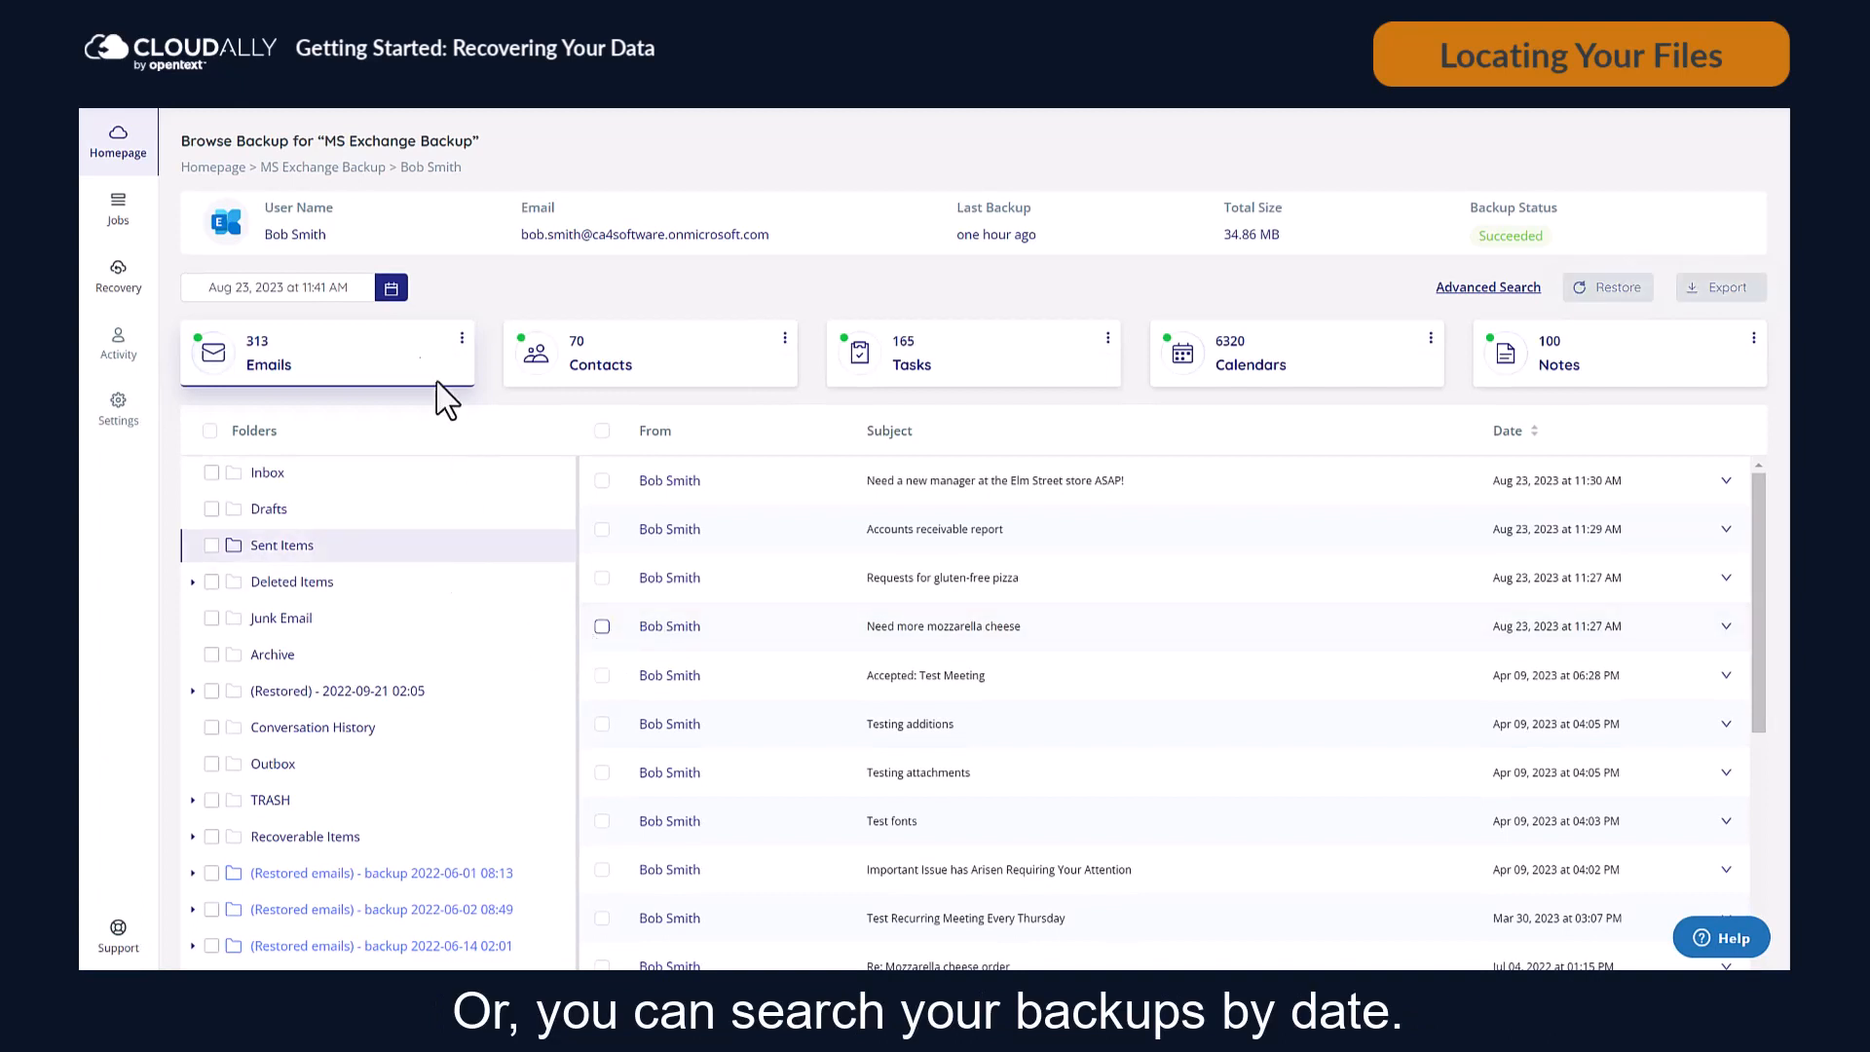
{"action": "left_click", "coordinate": [389, 287]}
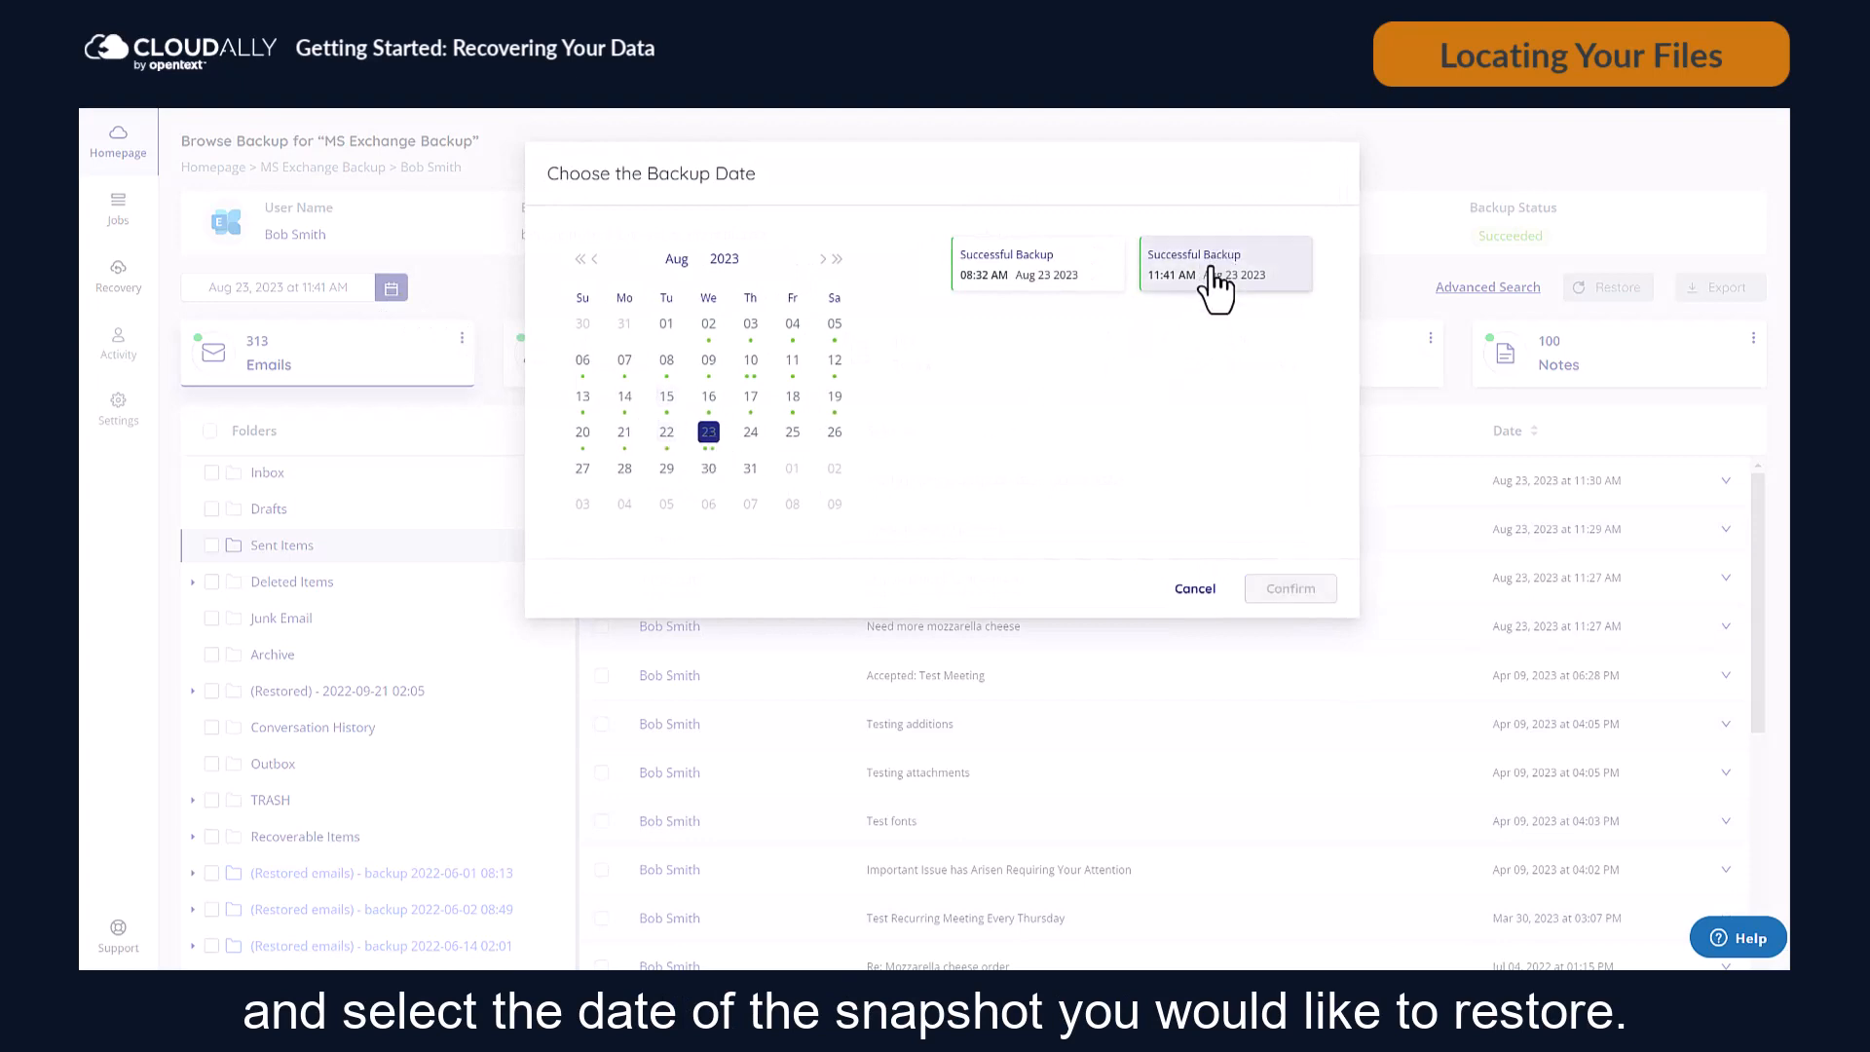
{"action": "mouse_move", "coordinate": [1290, 589]}
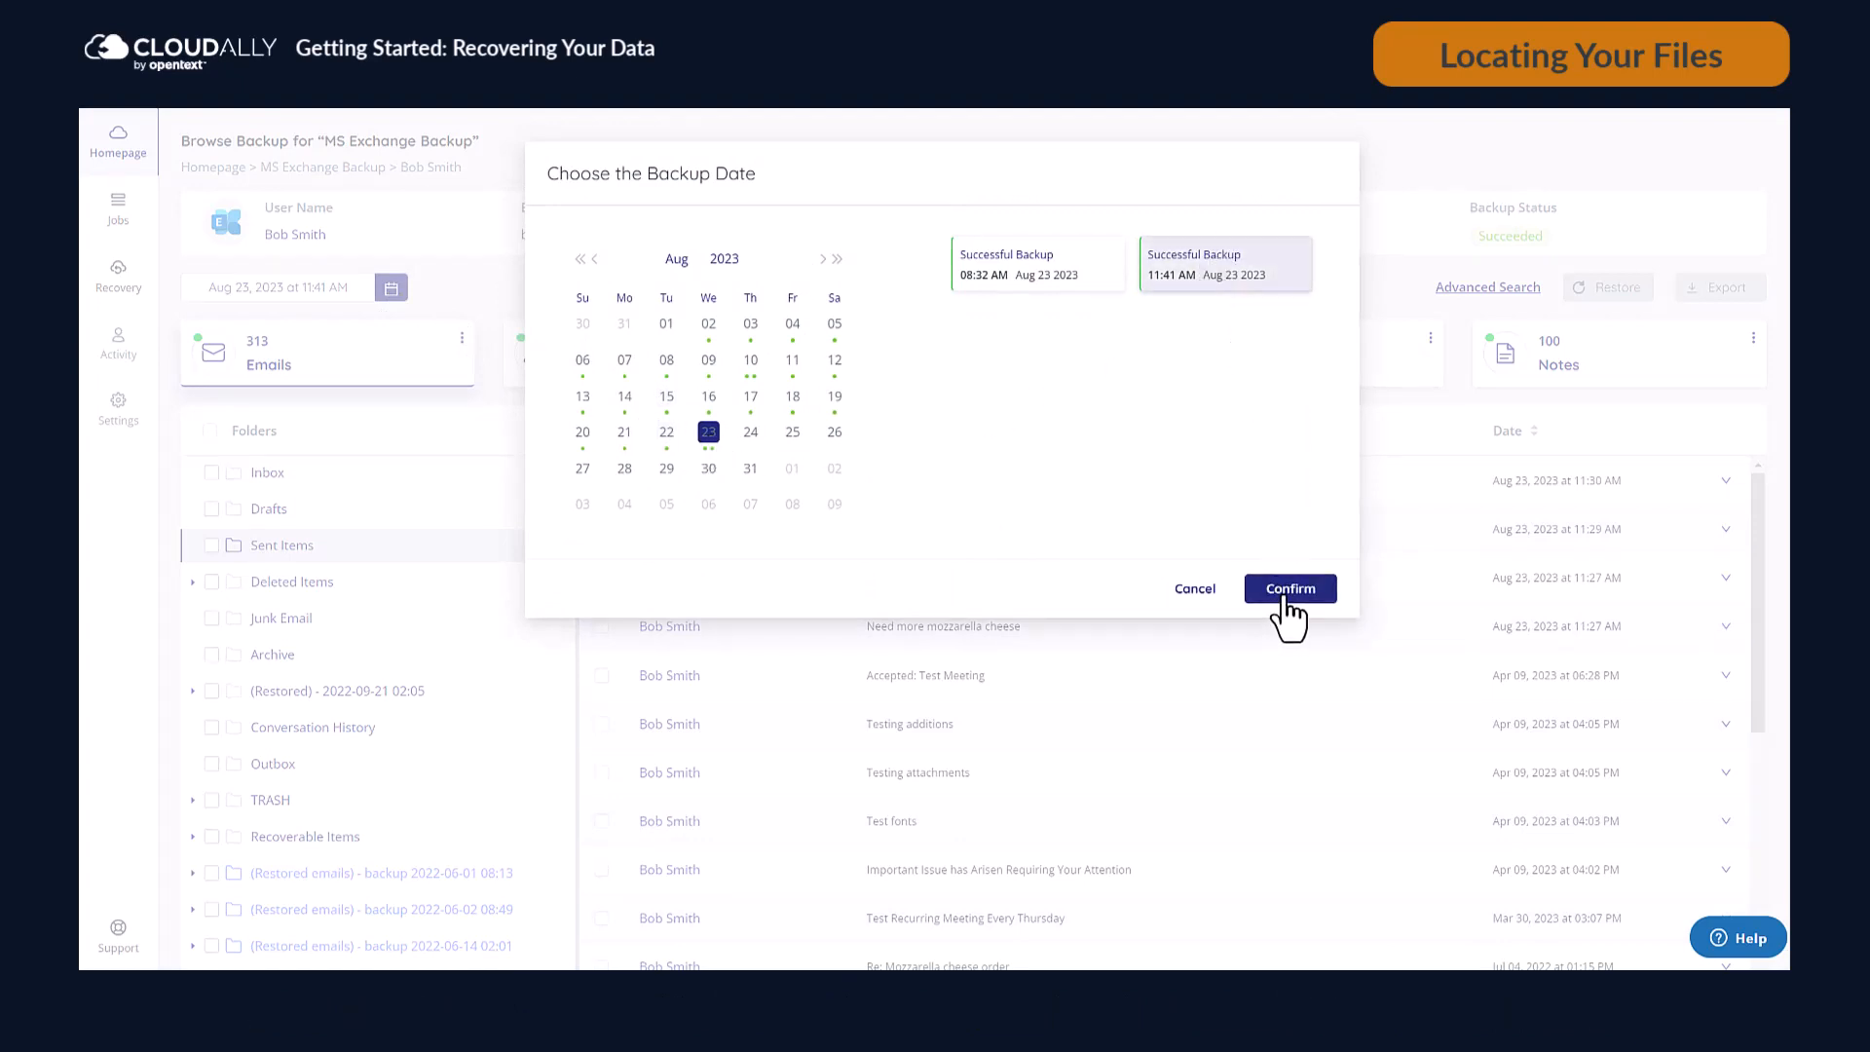
Confirm the Aug 23, 2023 11:41 AM backup snapshot
{"action": "left_click", "coordinate": [1290, 588]}
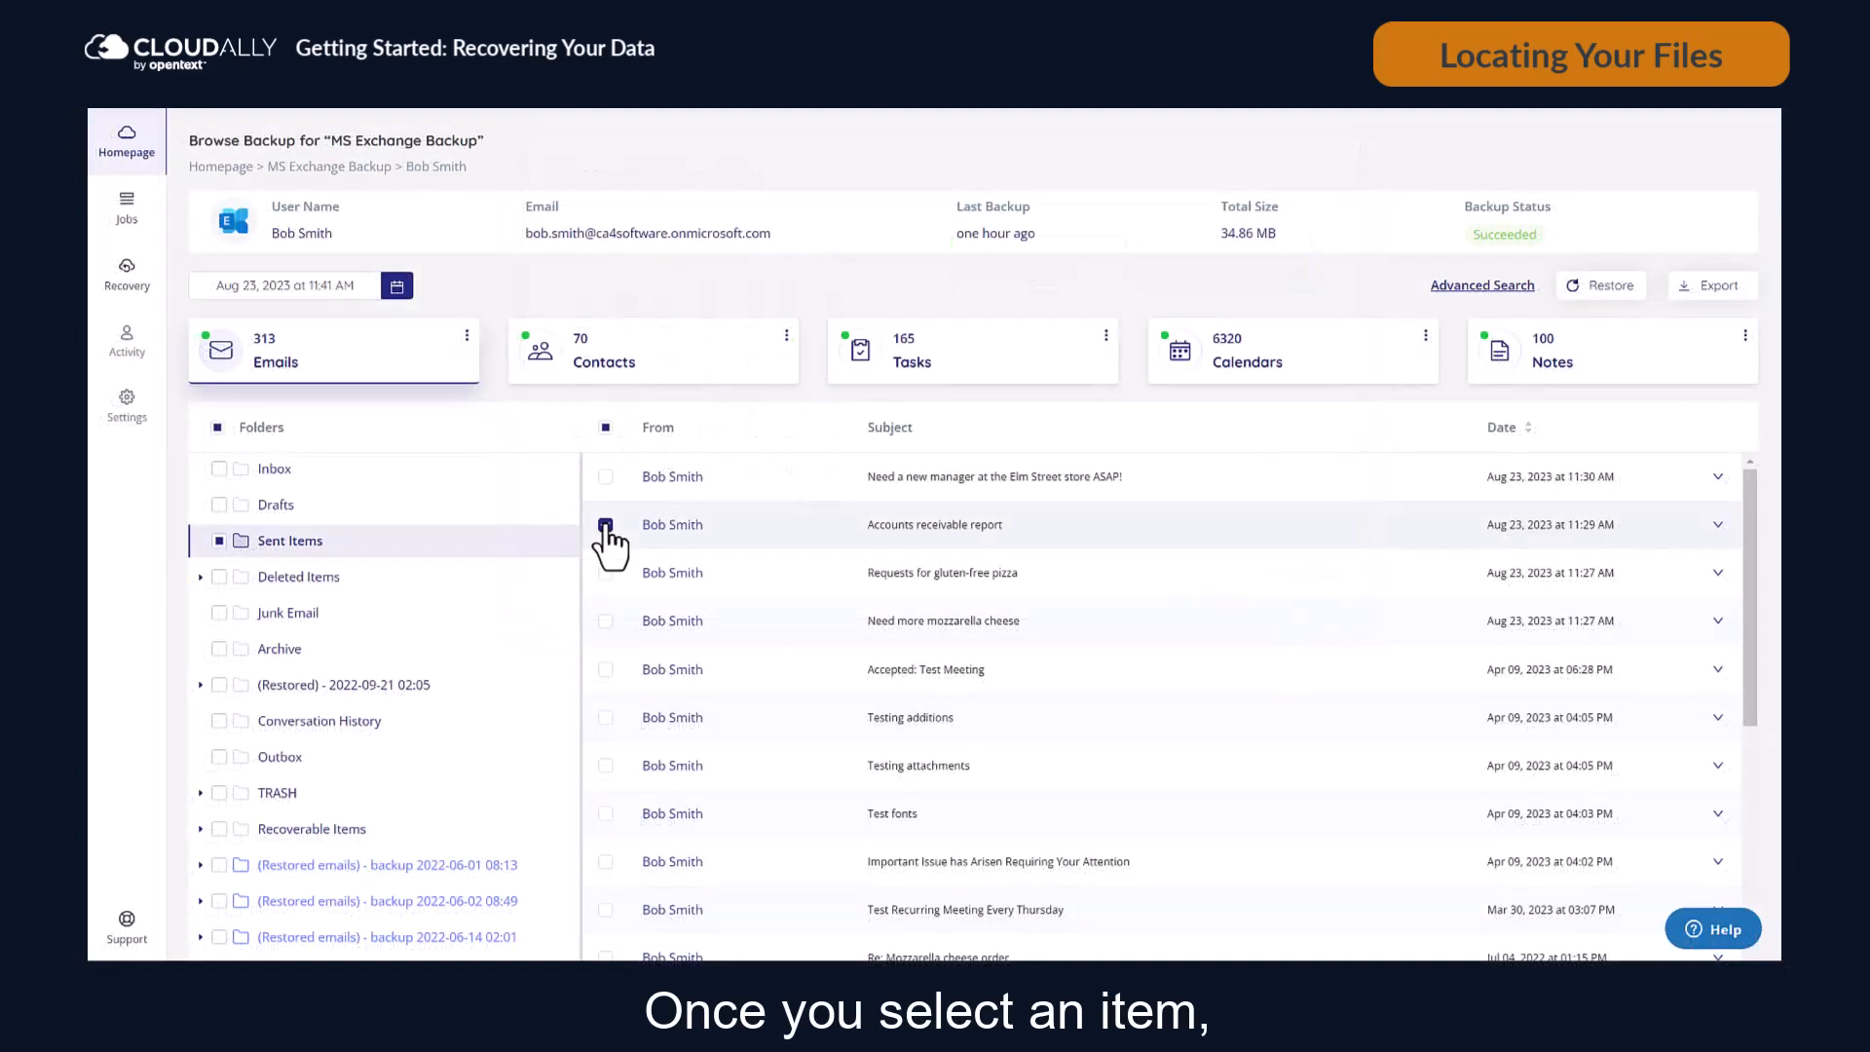
Tick the 'Accounts receivable report' email so Restore and Export become available
{"action": "left_click", "coordinate": [606, 525]}
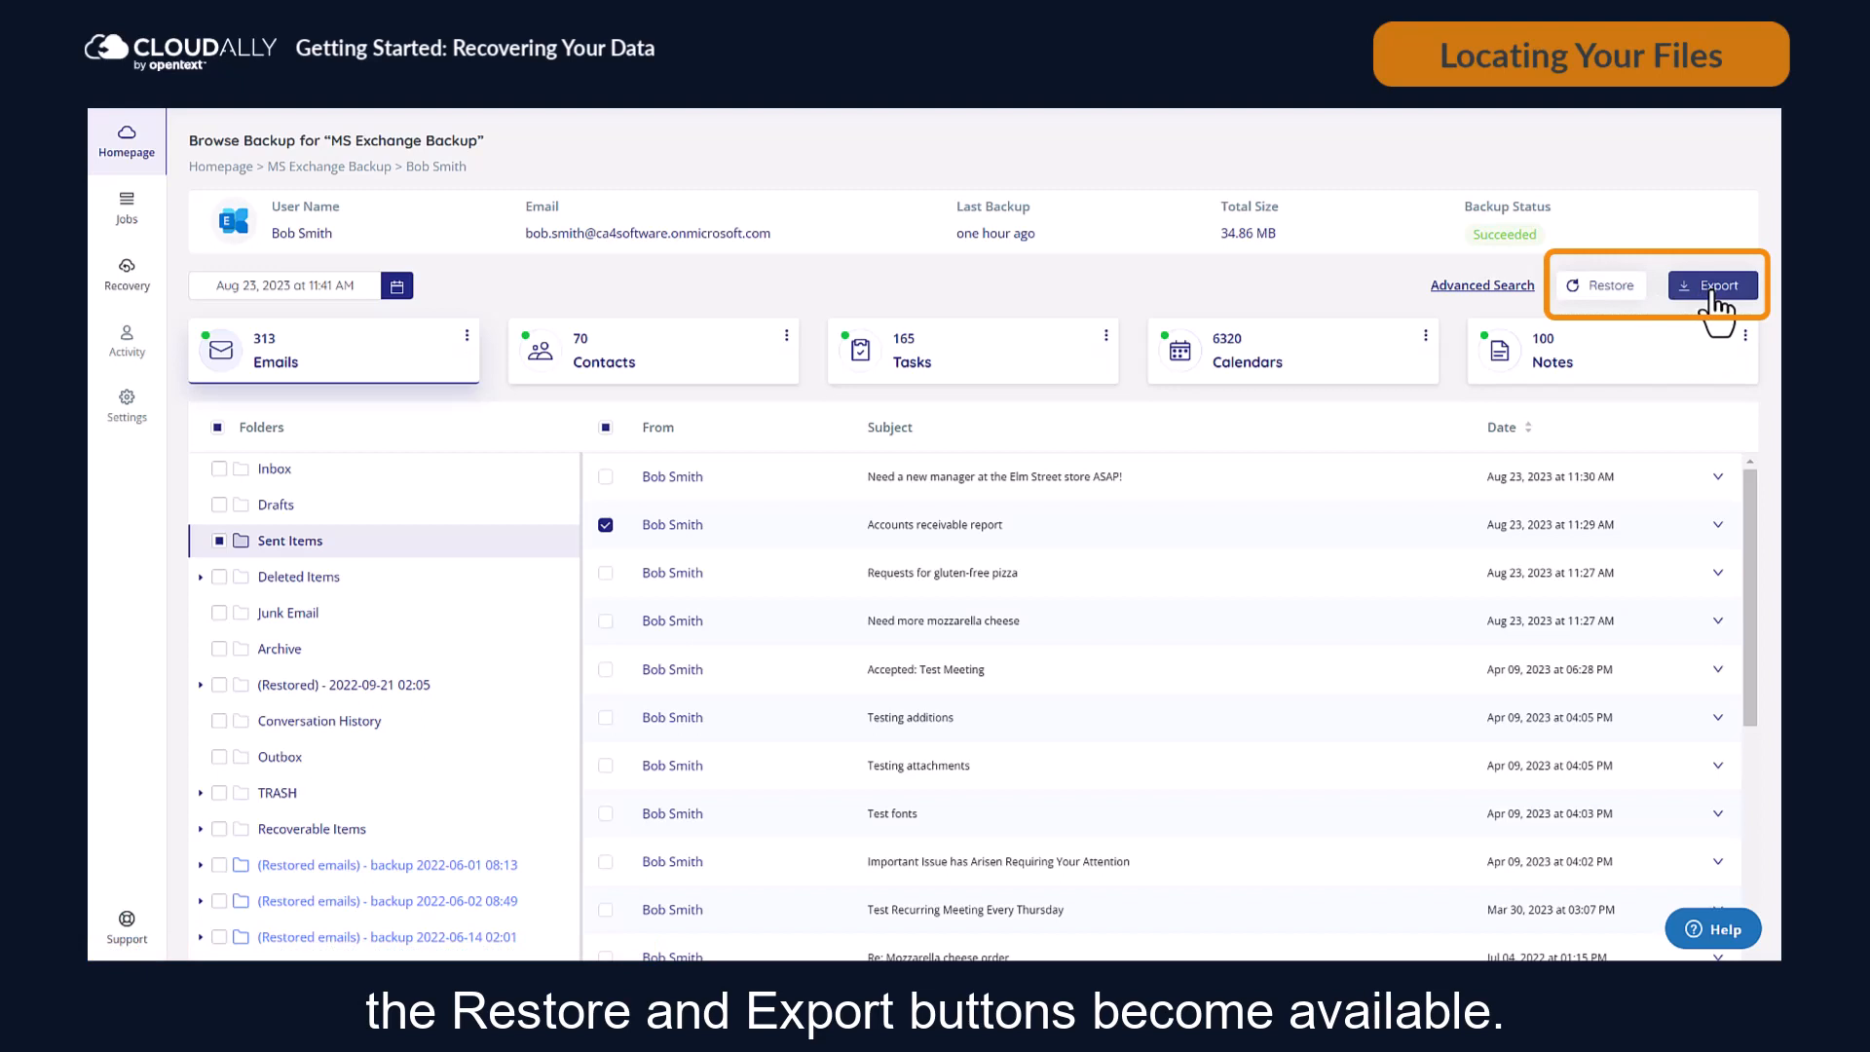
{"action": "left_click", "coordinate": [1600, 286]}
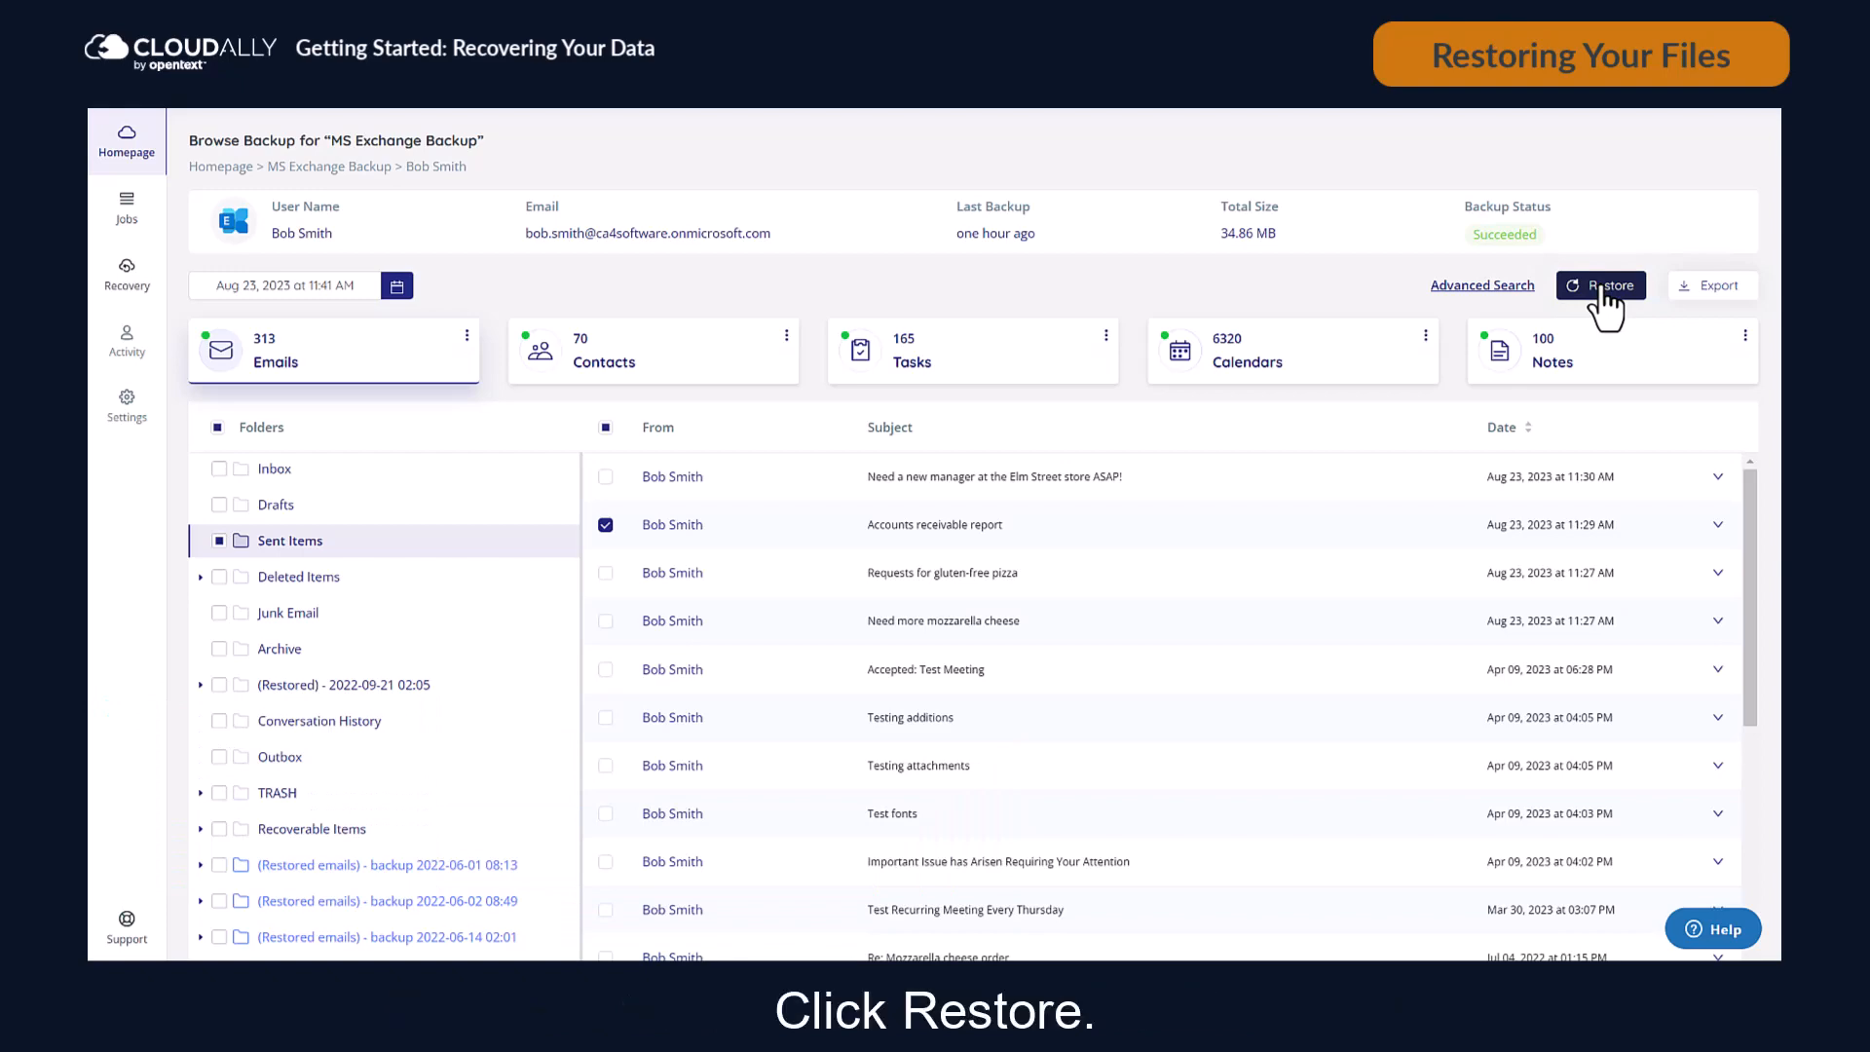
Restore the marked email to Bob Smith's original account with Non-destructive restore type
{"action": "left_click", "coordinate": [1601, 286]}
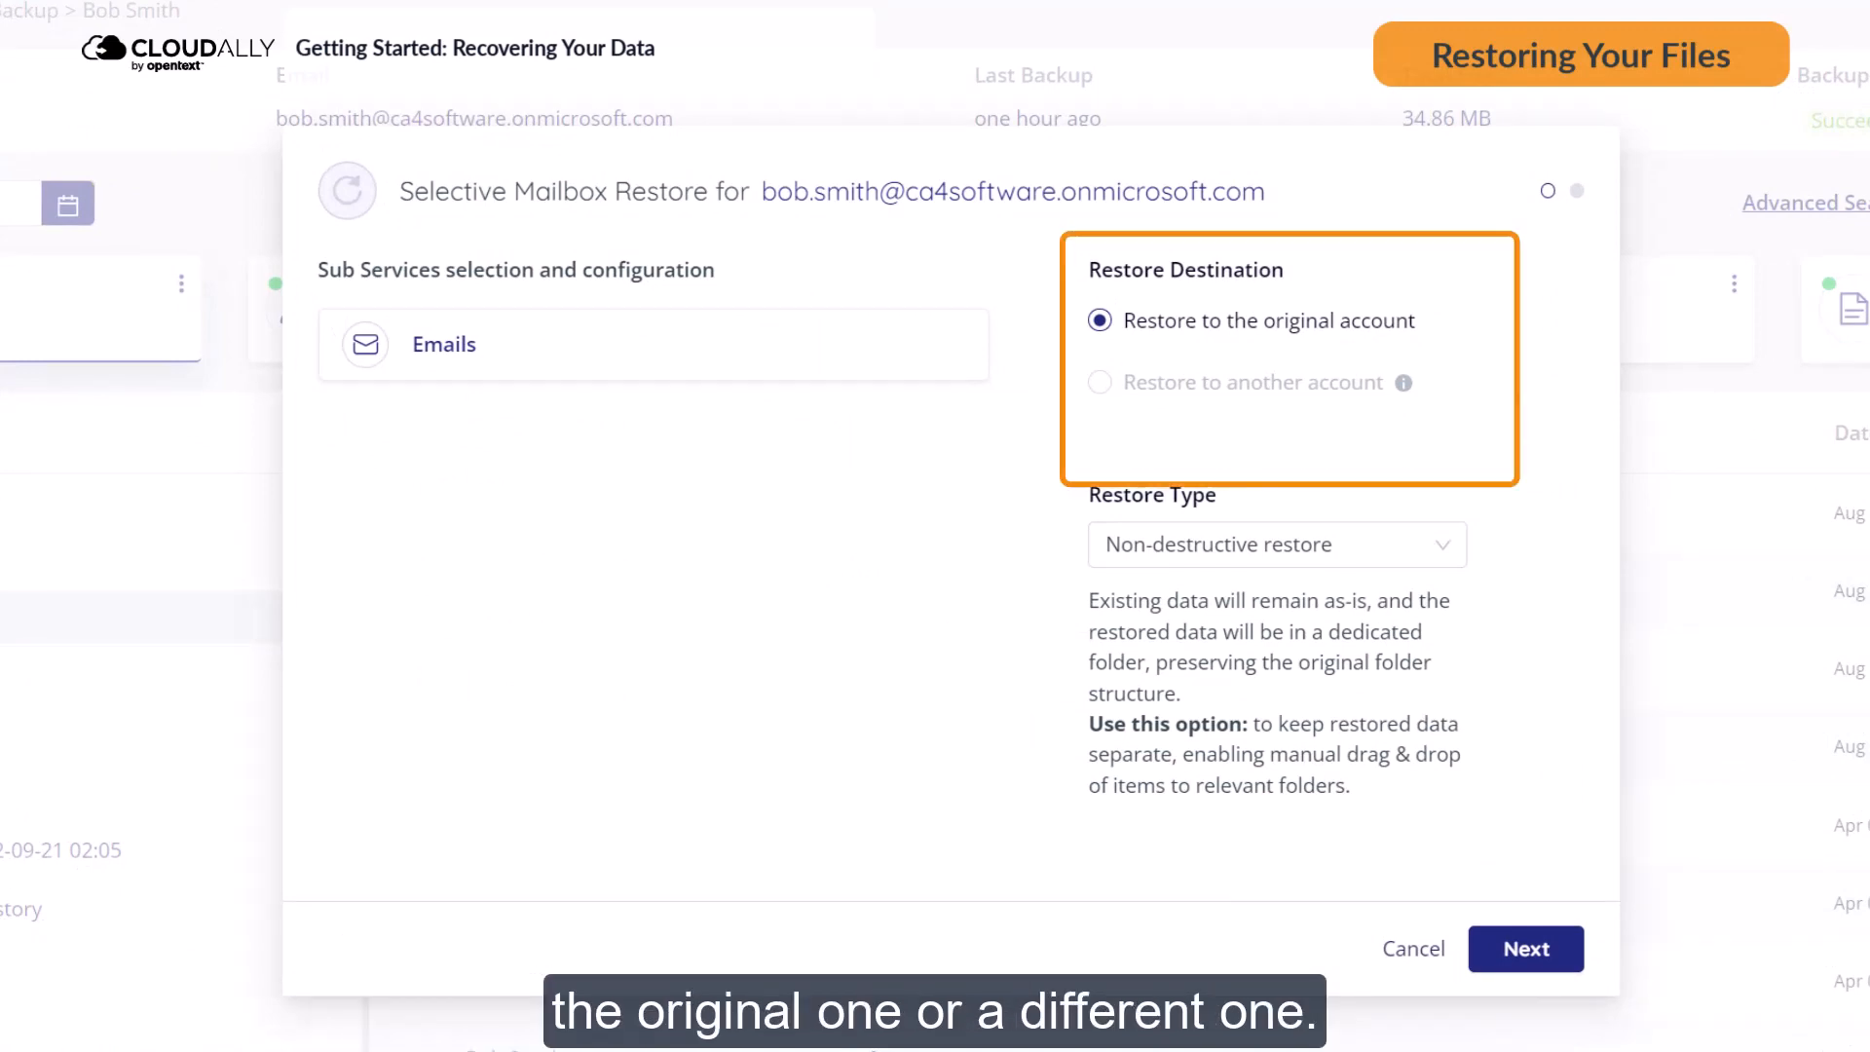
{"action": "left_click", "coordinate": [1099, 382]}
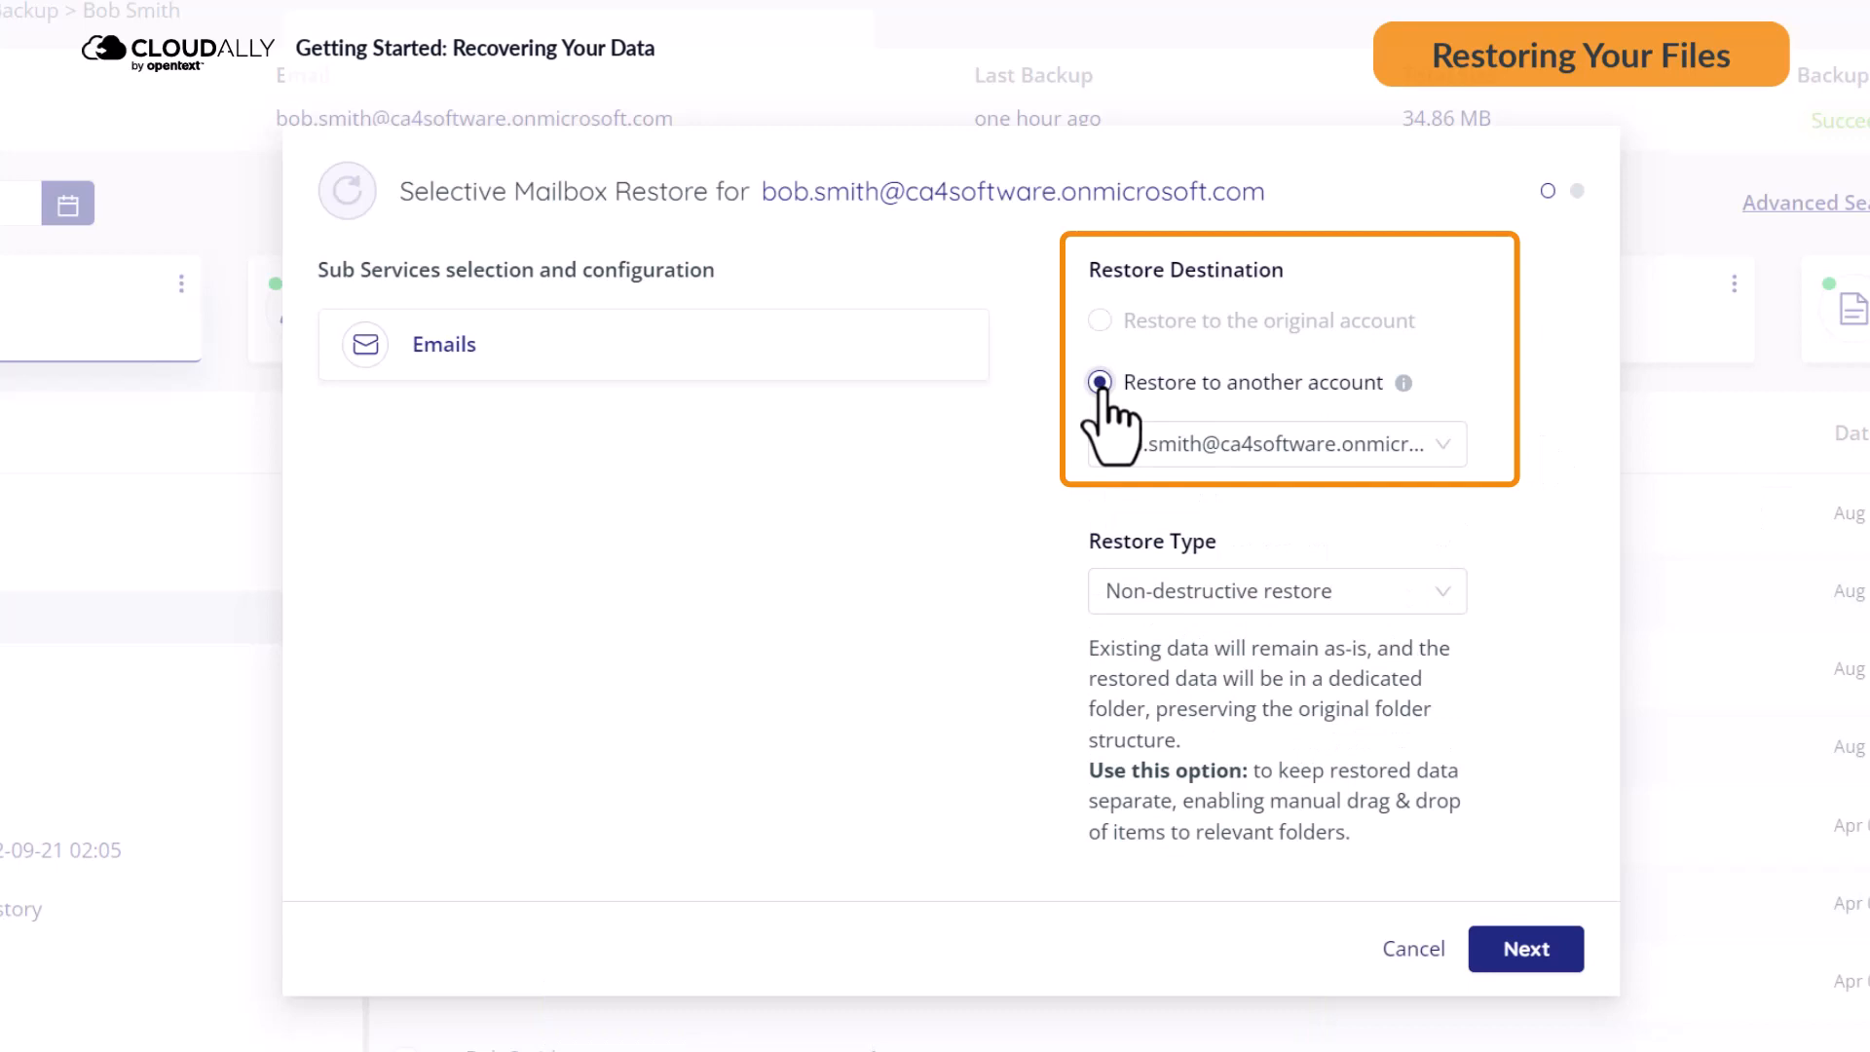
{"action": "left_click", "coordinate": [1099, 320]}
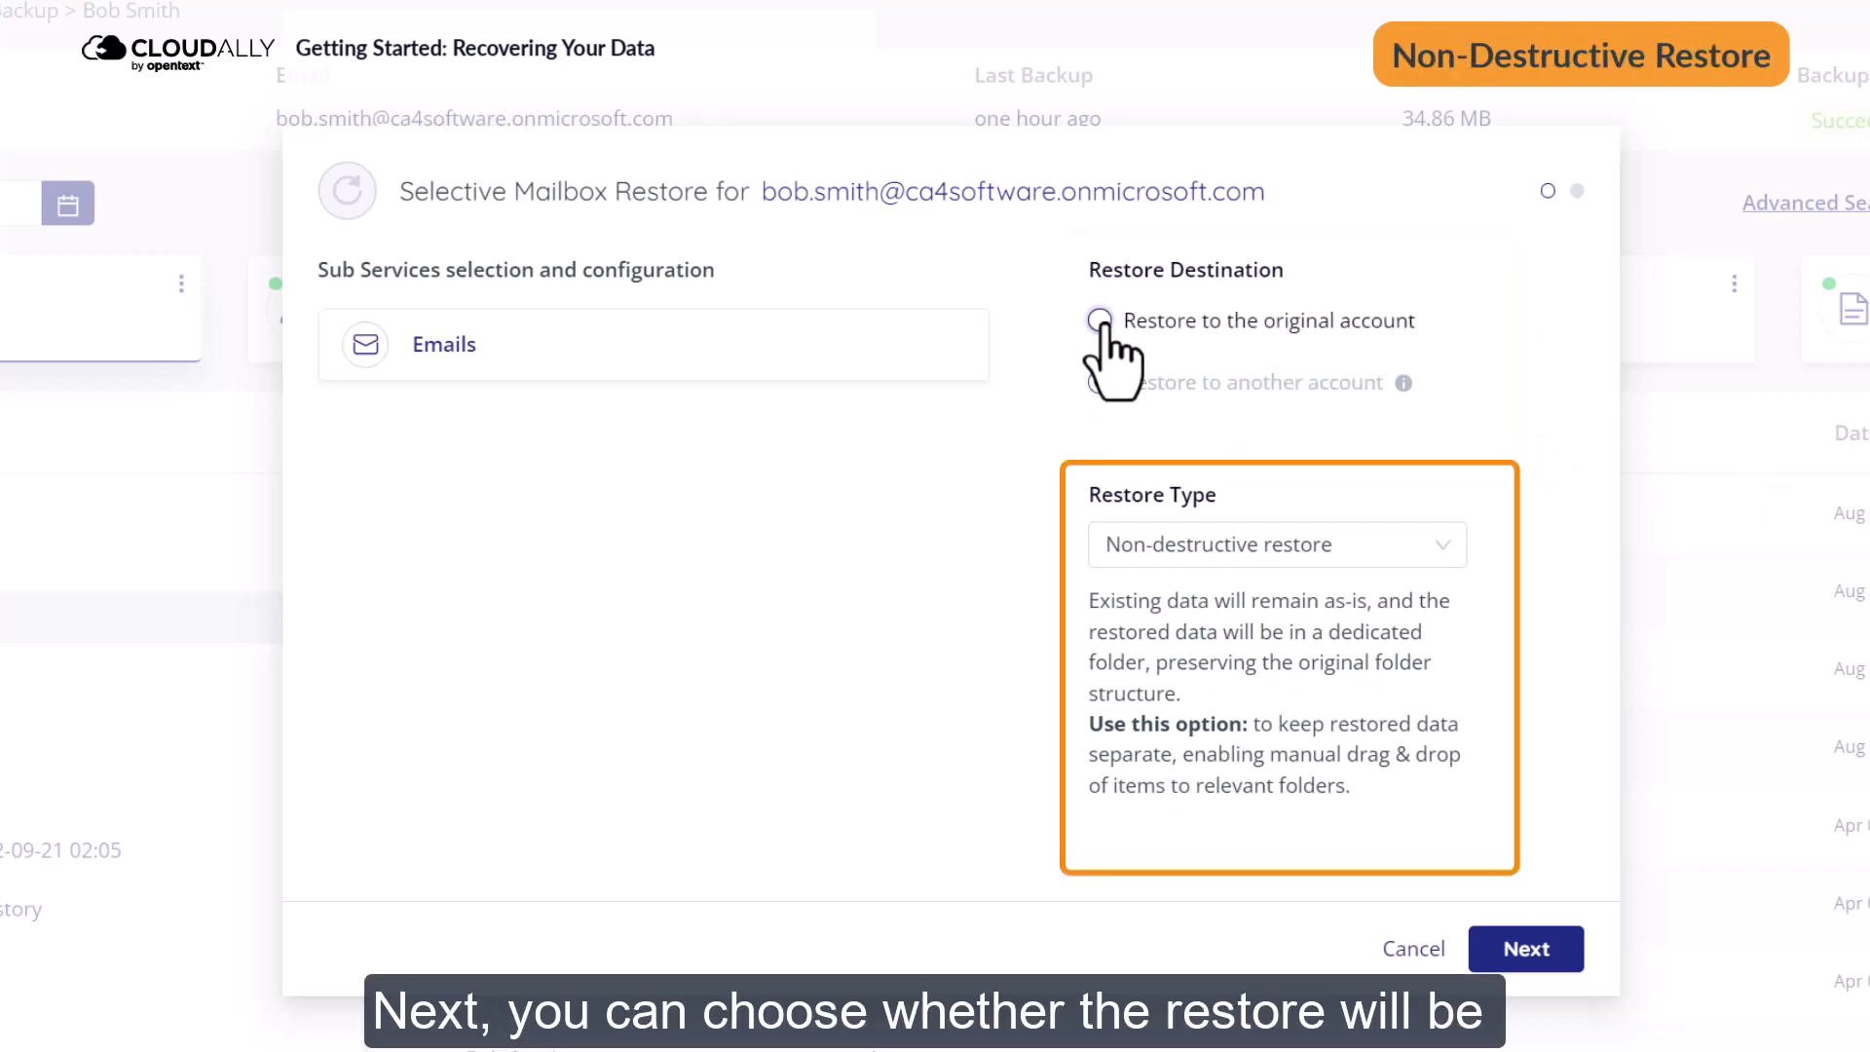
{"action": "left_click", "coordinate": [1099, 320]}
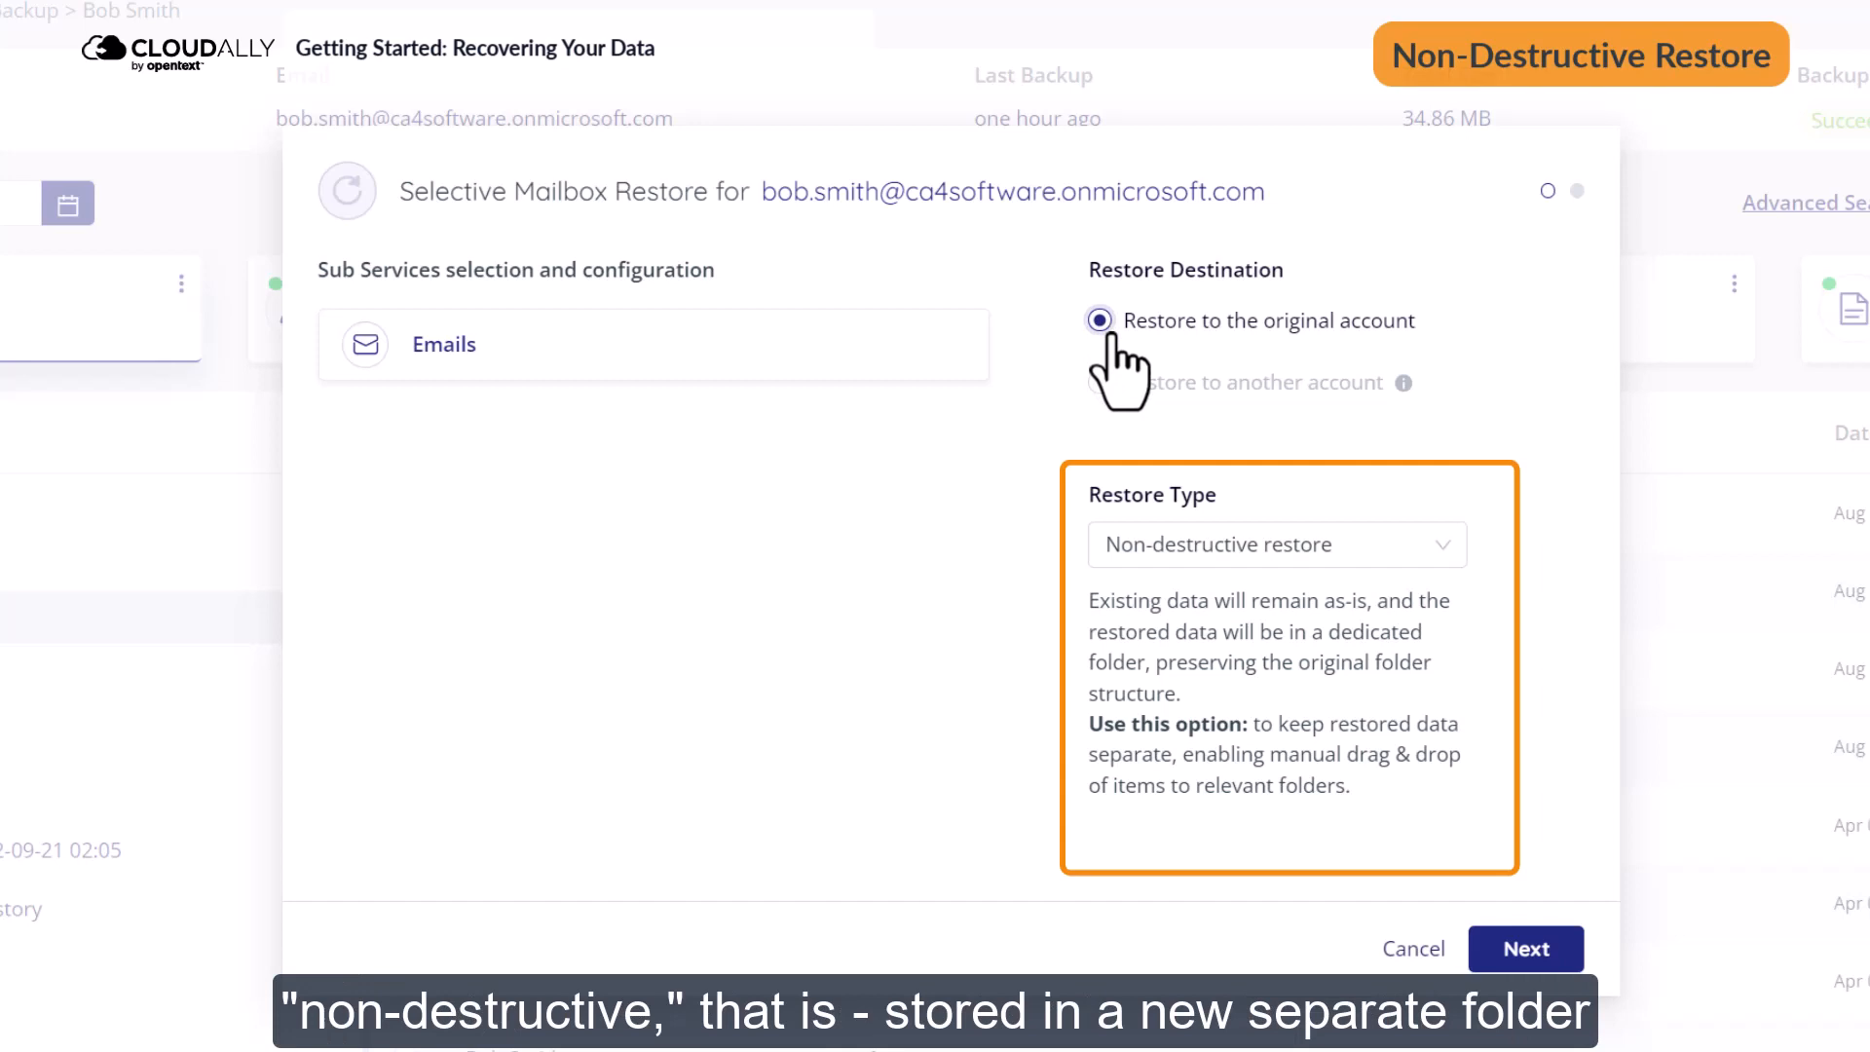
{"action": "left_click", "coordinate": [1276, 543]}
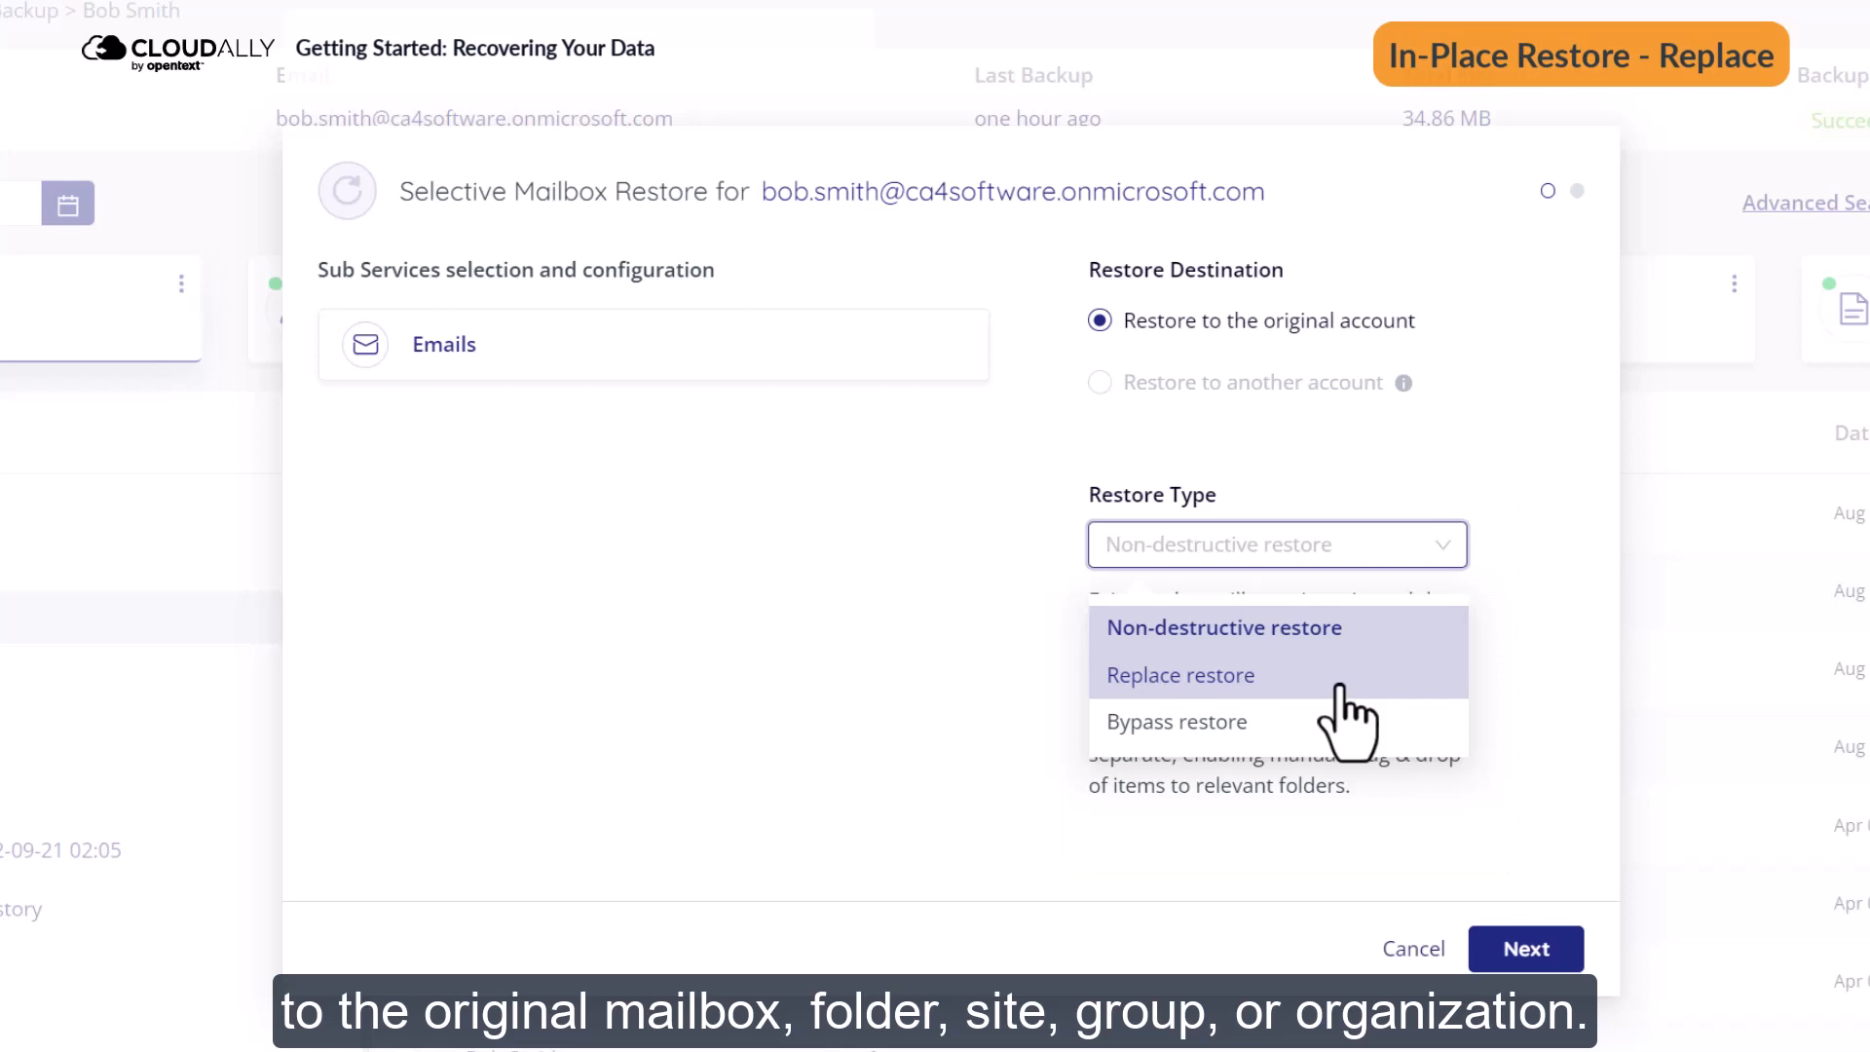
Try the Replace and Bypass restore types, then return to Non-destructive restore
{"action": "left_click", "coordinate": [1180, 675]}
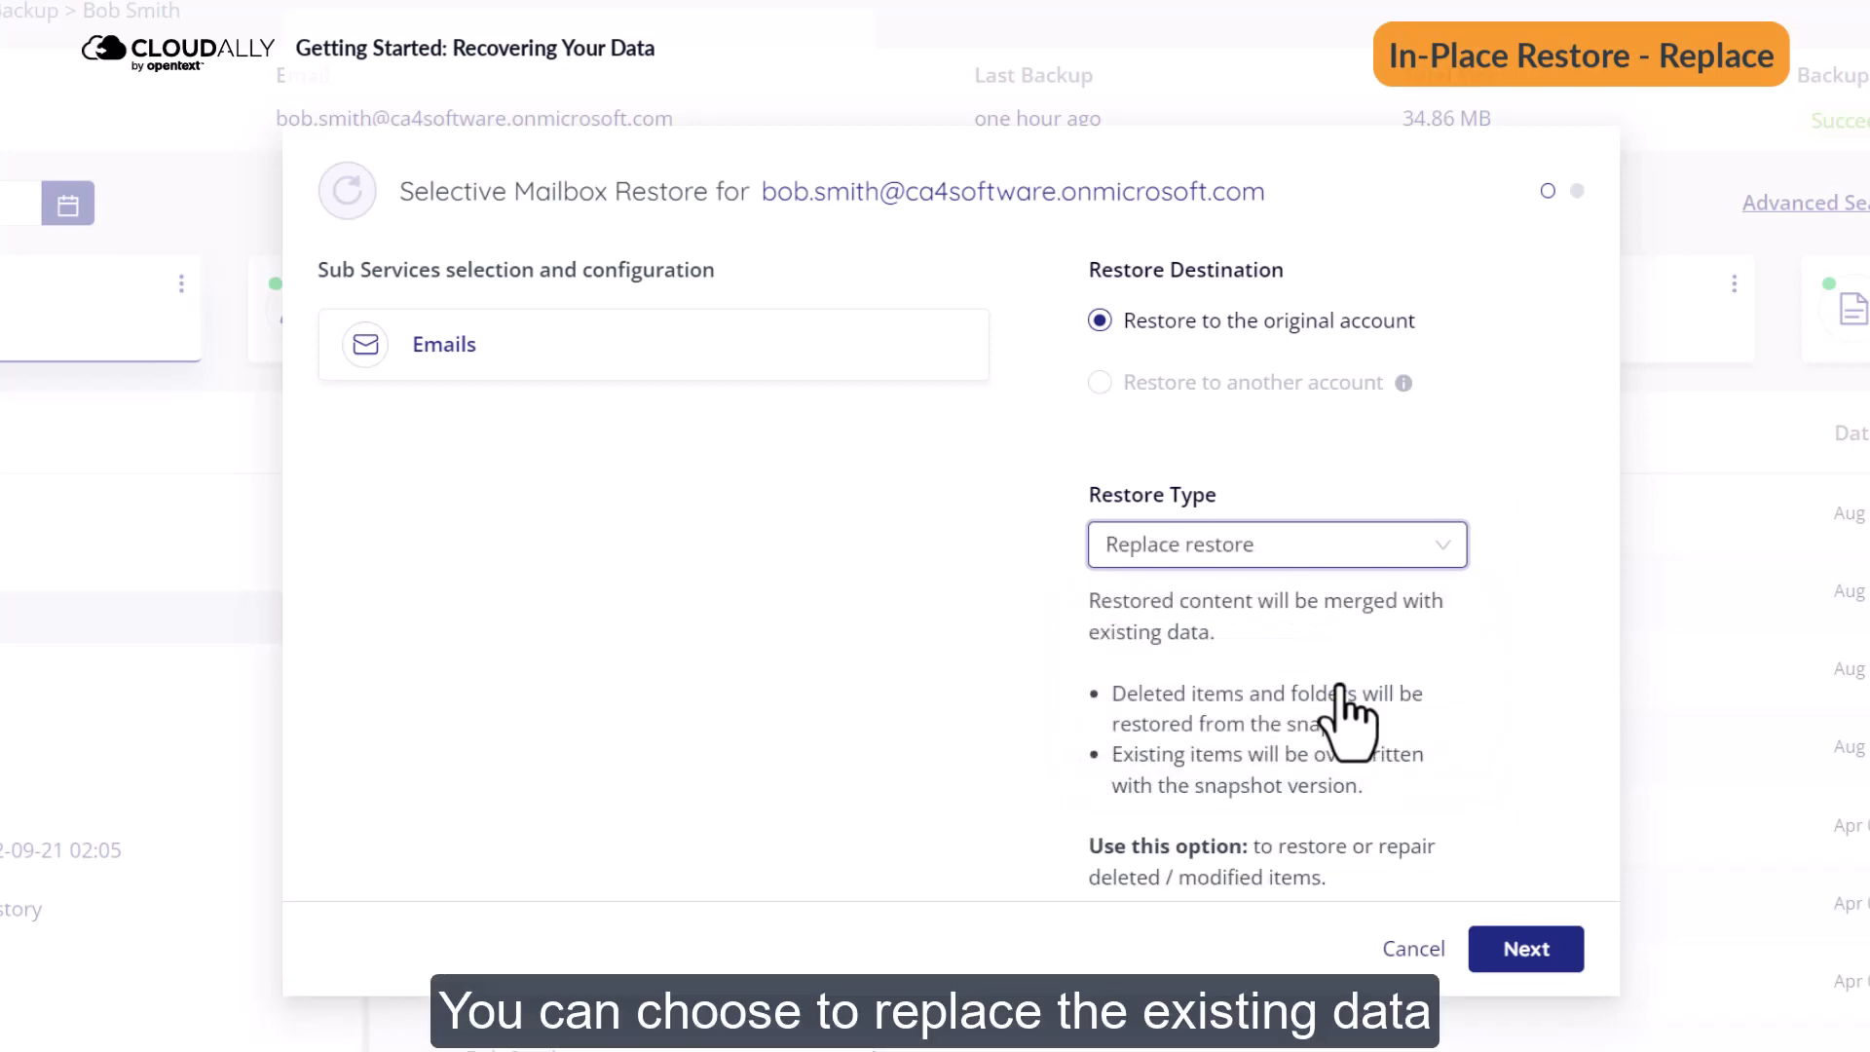
{"action": "left_click", "coordinate": [1275, 544]}
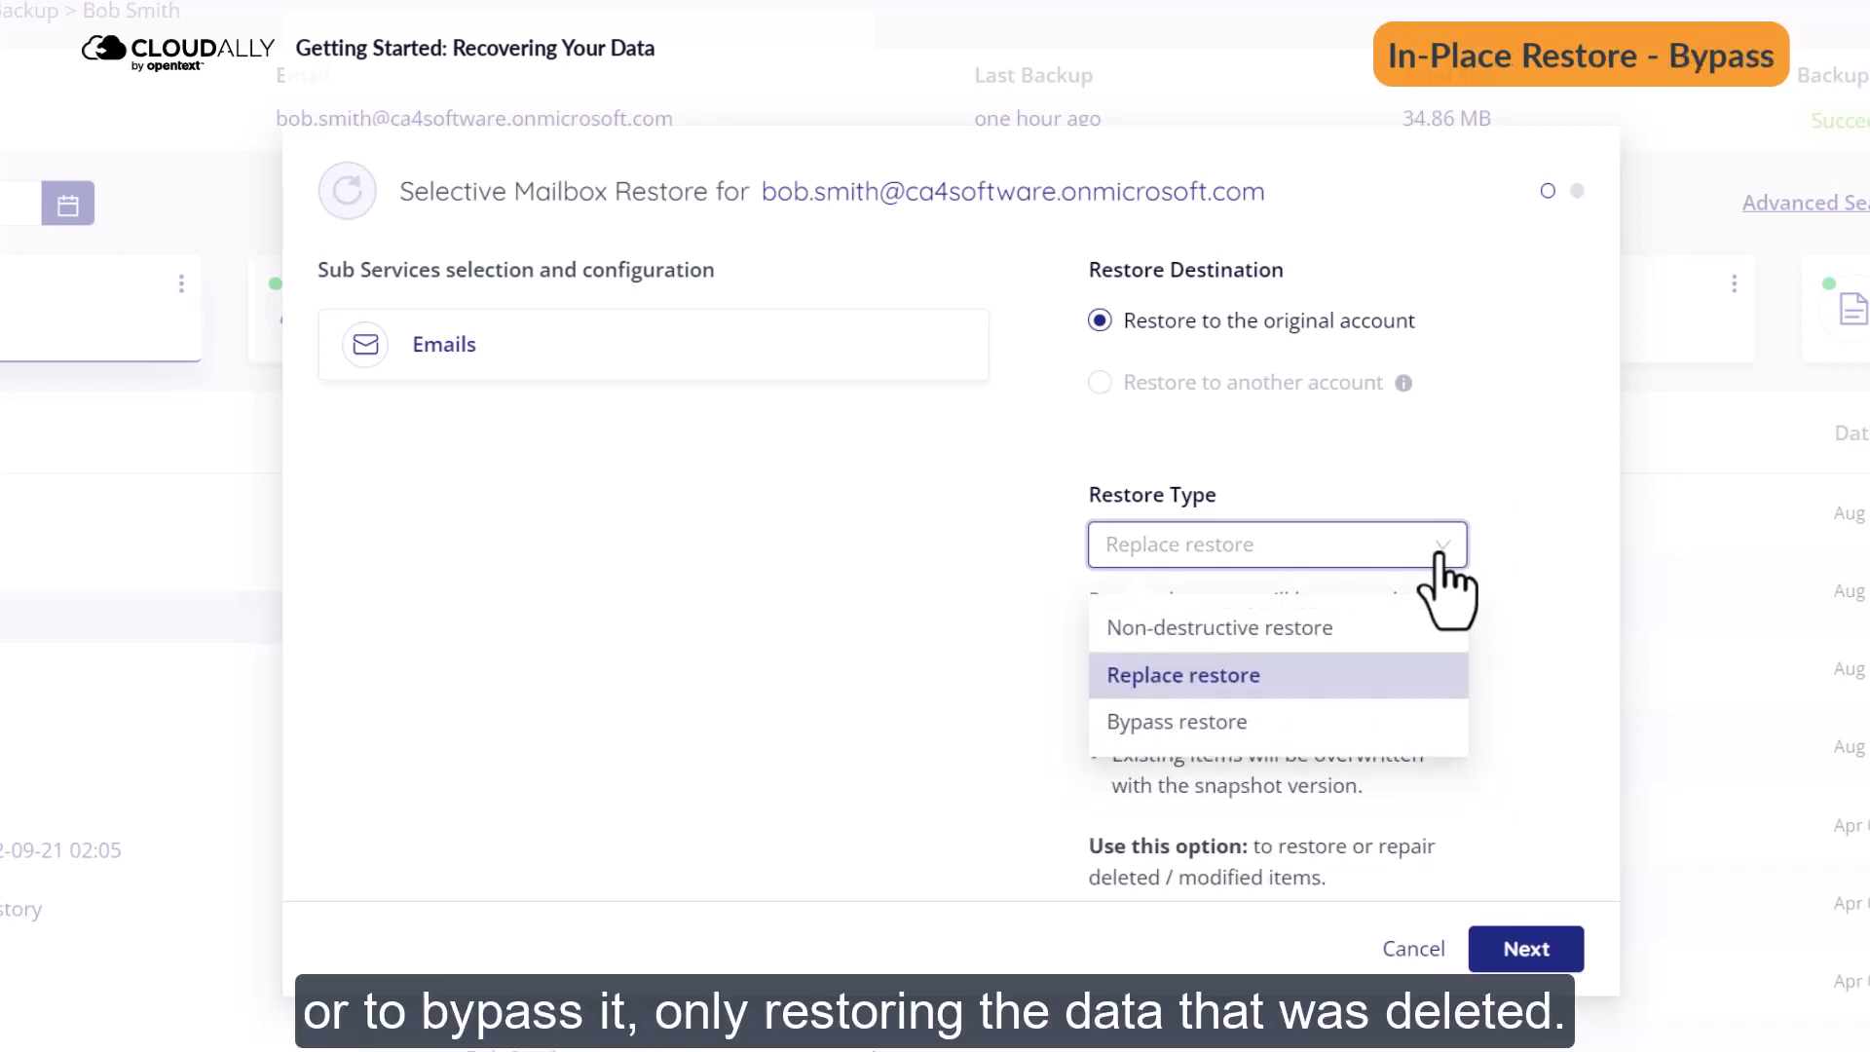
{"action": "left_click", "coordinate": [1176, 721]}
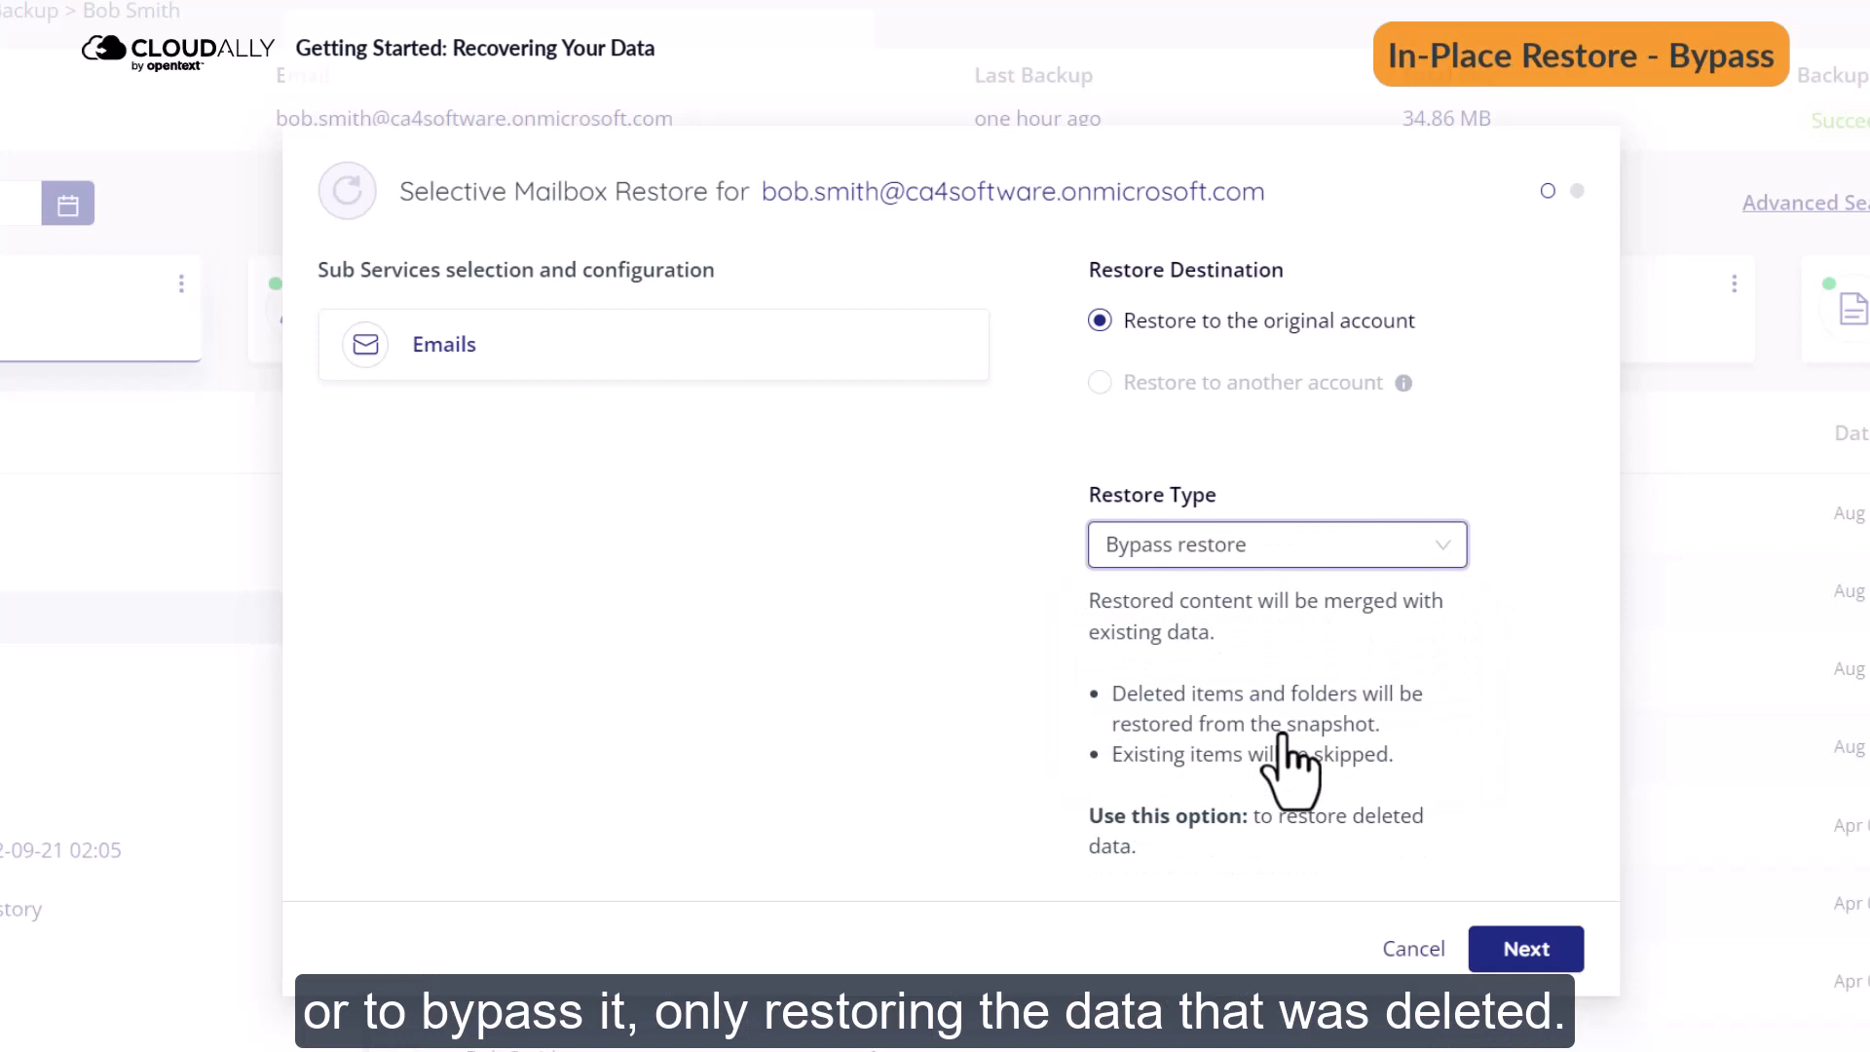
{"action": "mouse_move", "coordinate": [1449, 590]}
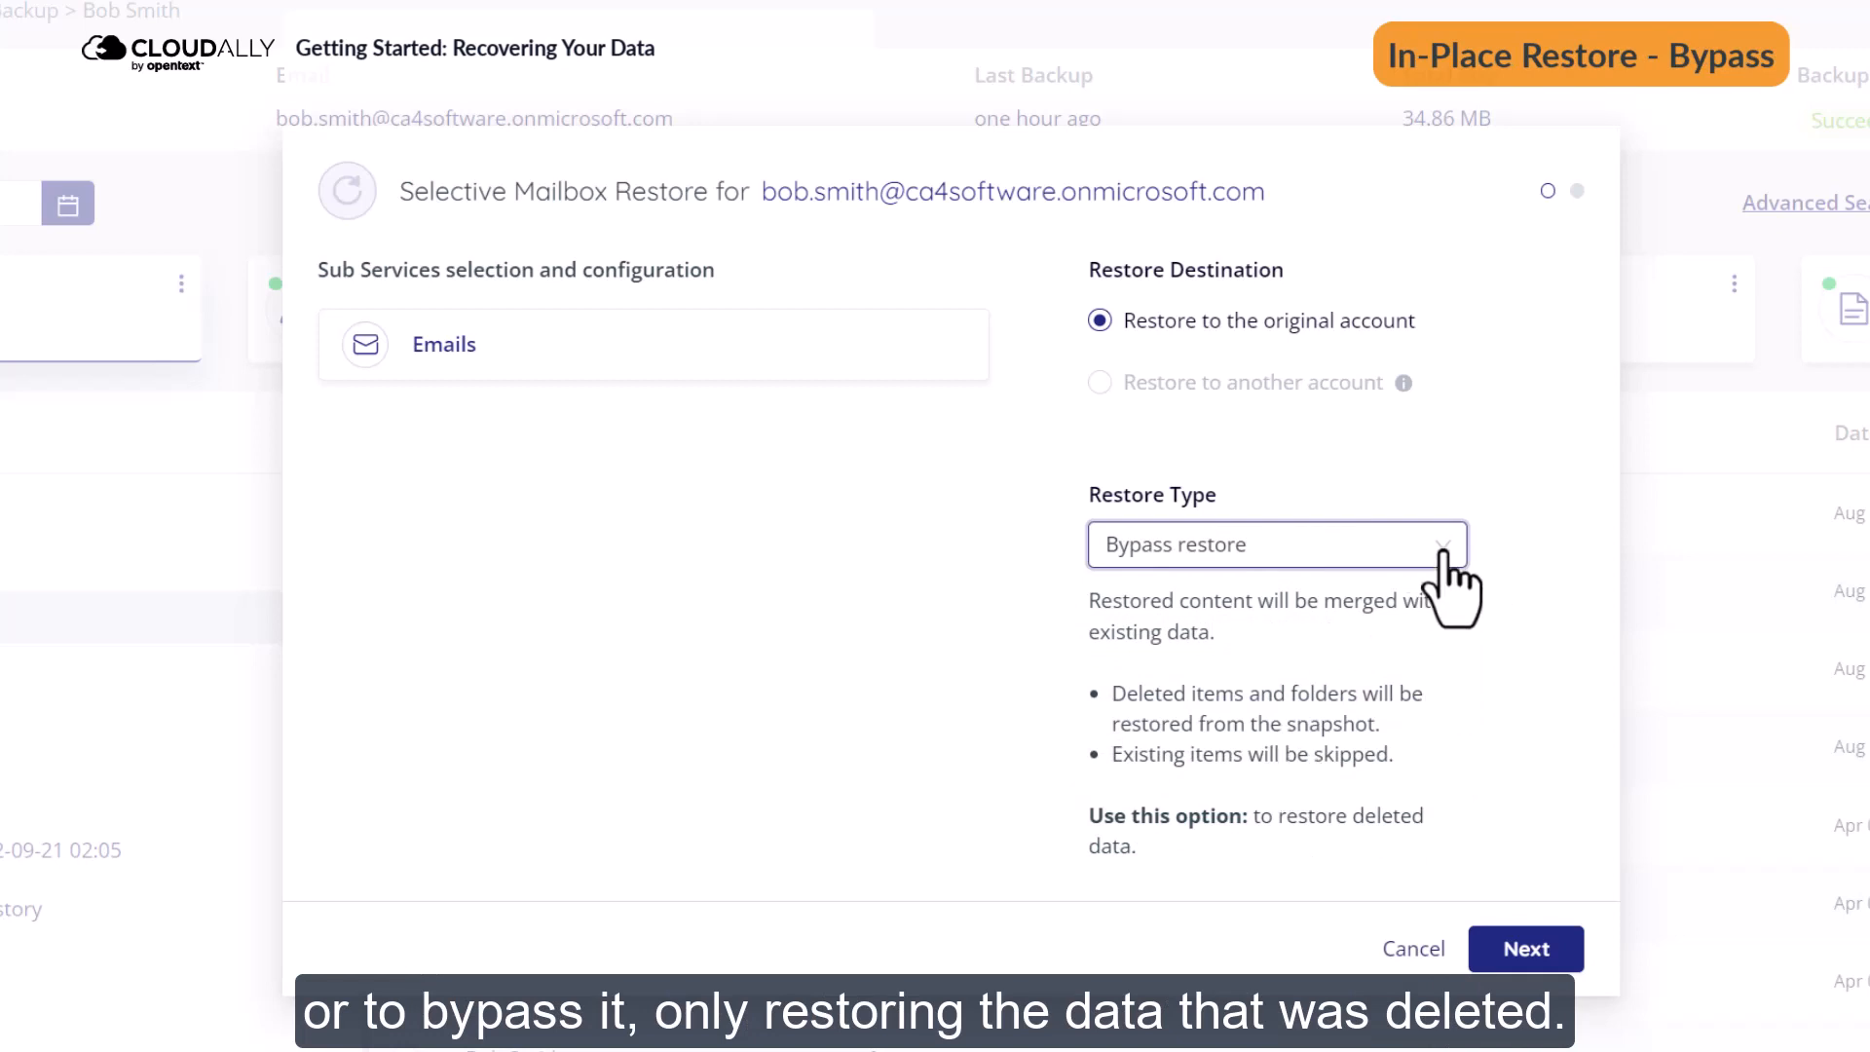
{"action": "left_click", "coordinate": [1276, 543]}
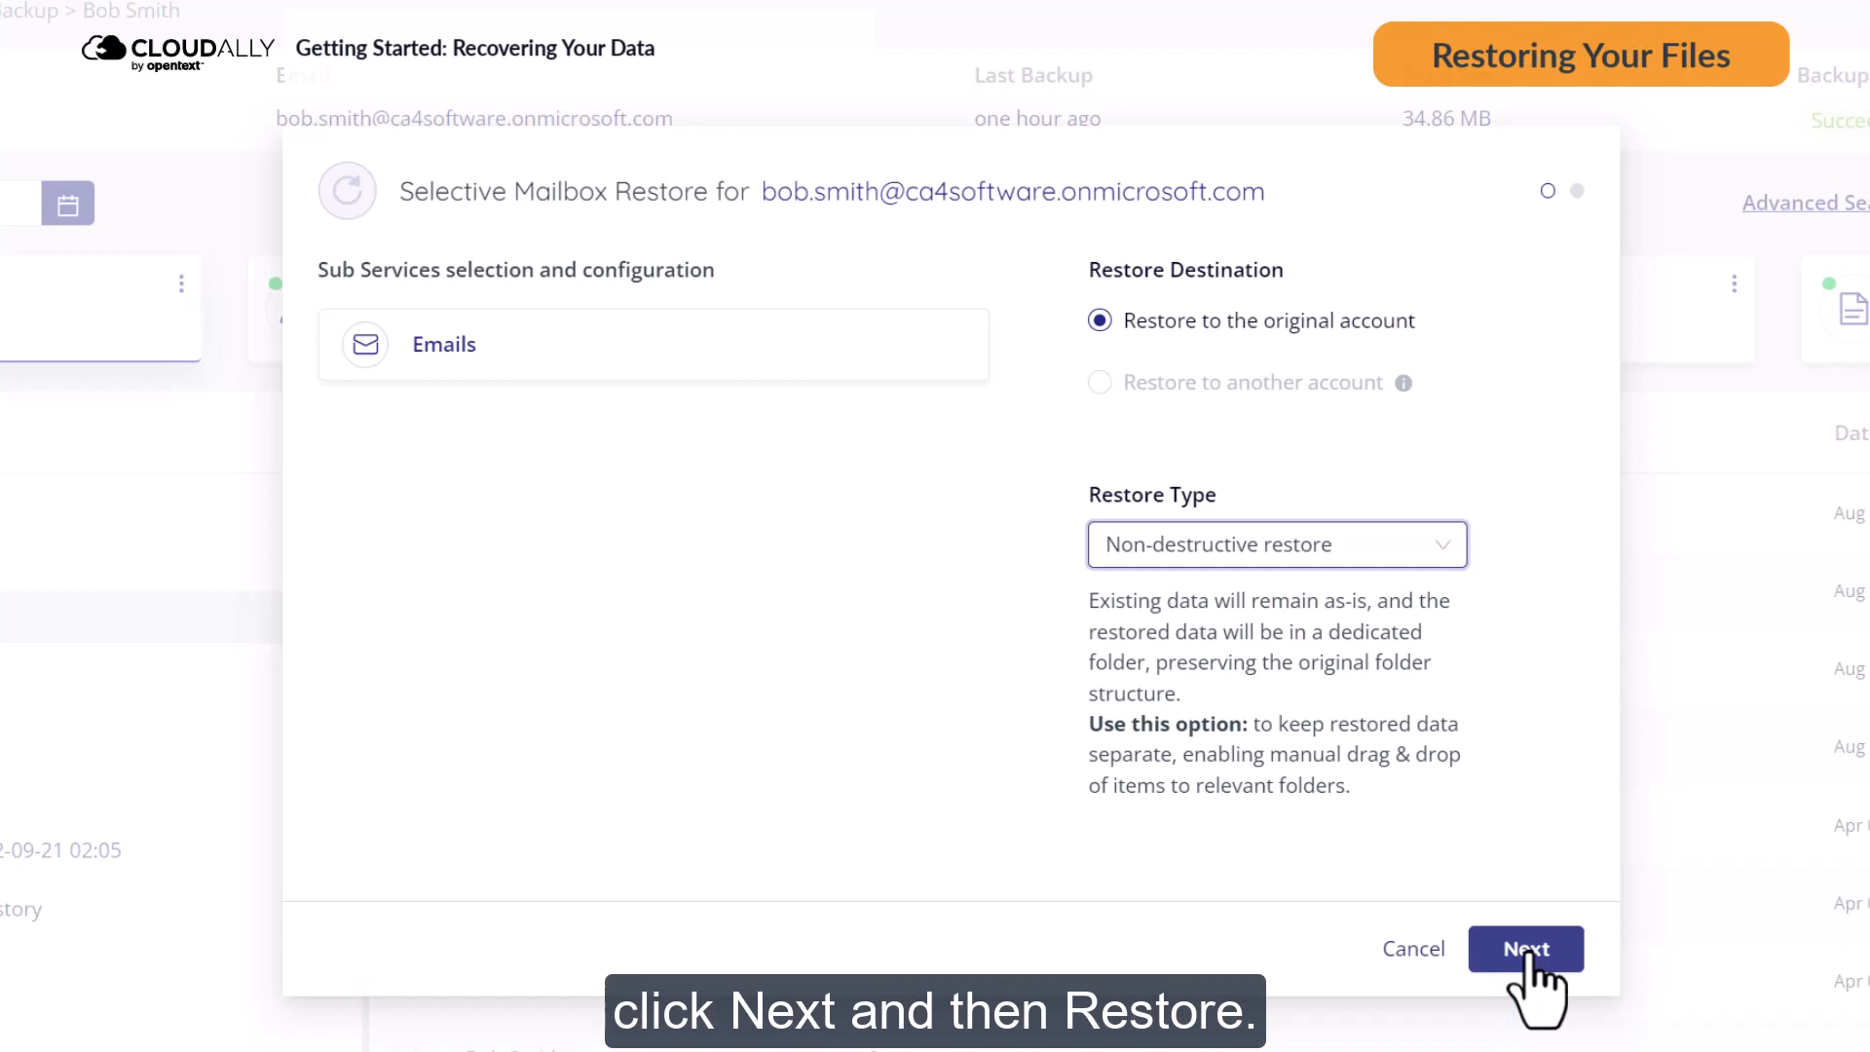
Review the confirmation summary and submit the non-destructive restore job
{"action": "left_click", "coordinate": [1525, 949]}
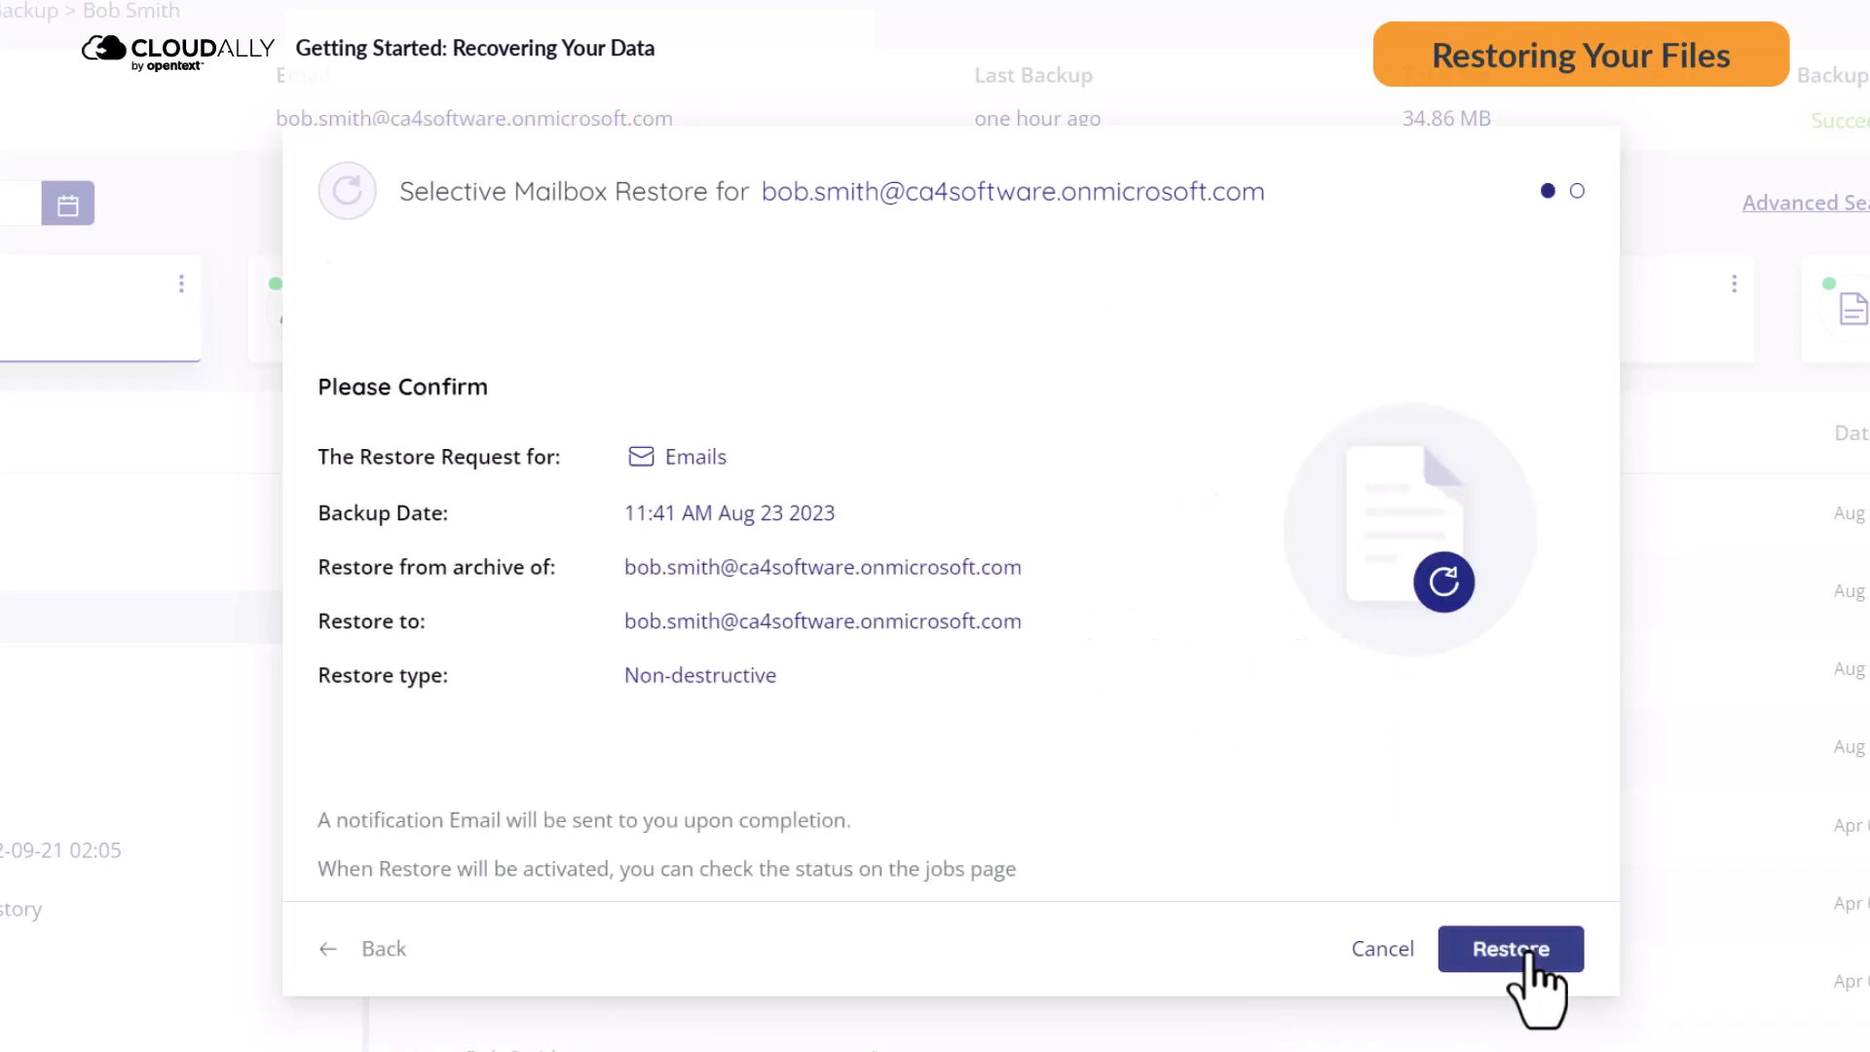
{"action": "left_click", "coordinate": [1509, 948]}
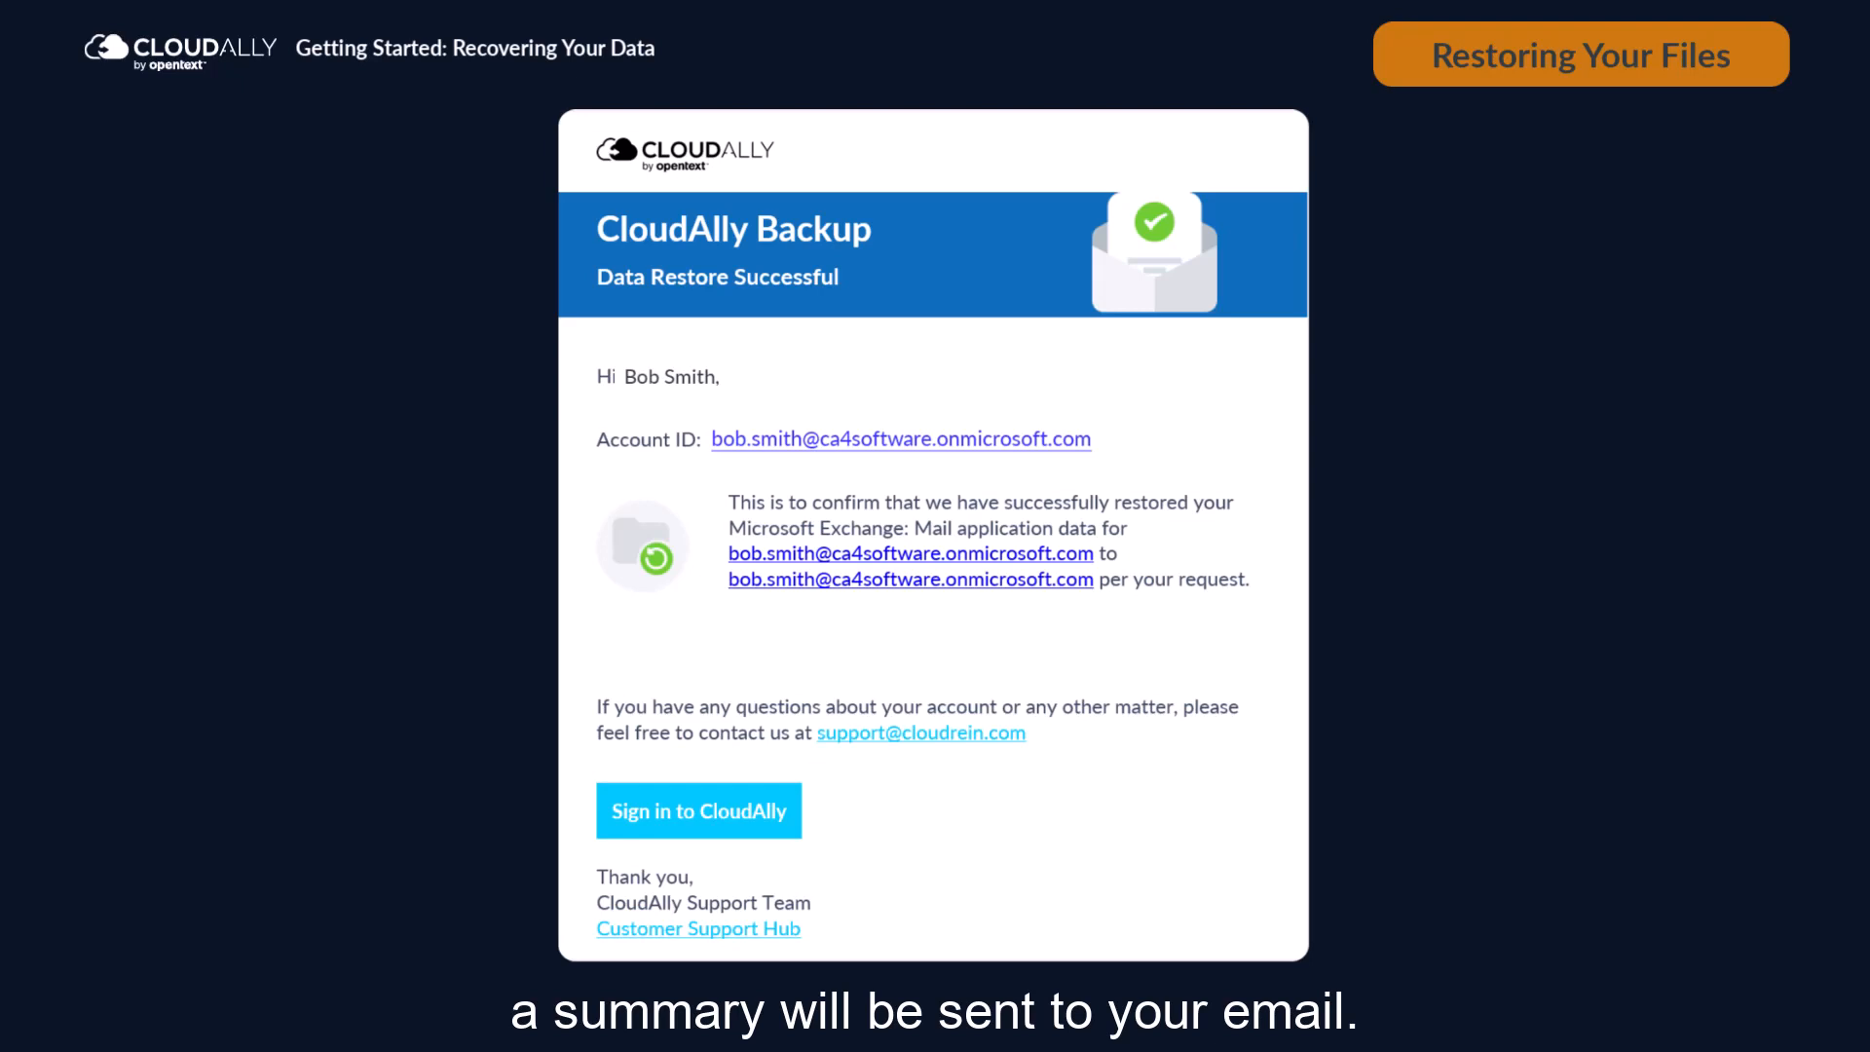
Return to Browse Backup and start exporting the checked Sent Items email
{"action": "left_click", "coordinate": [117, 211]}
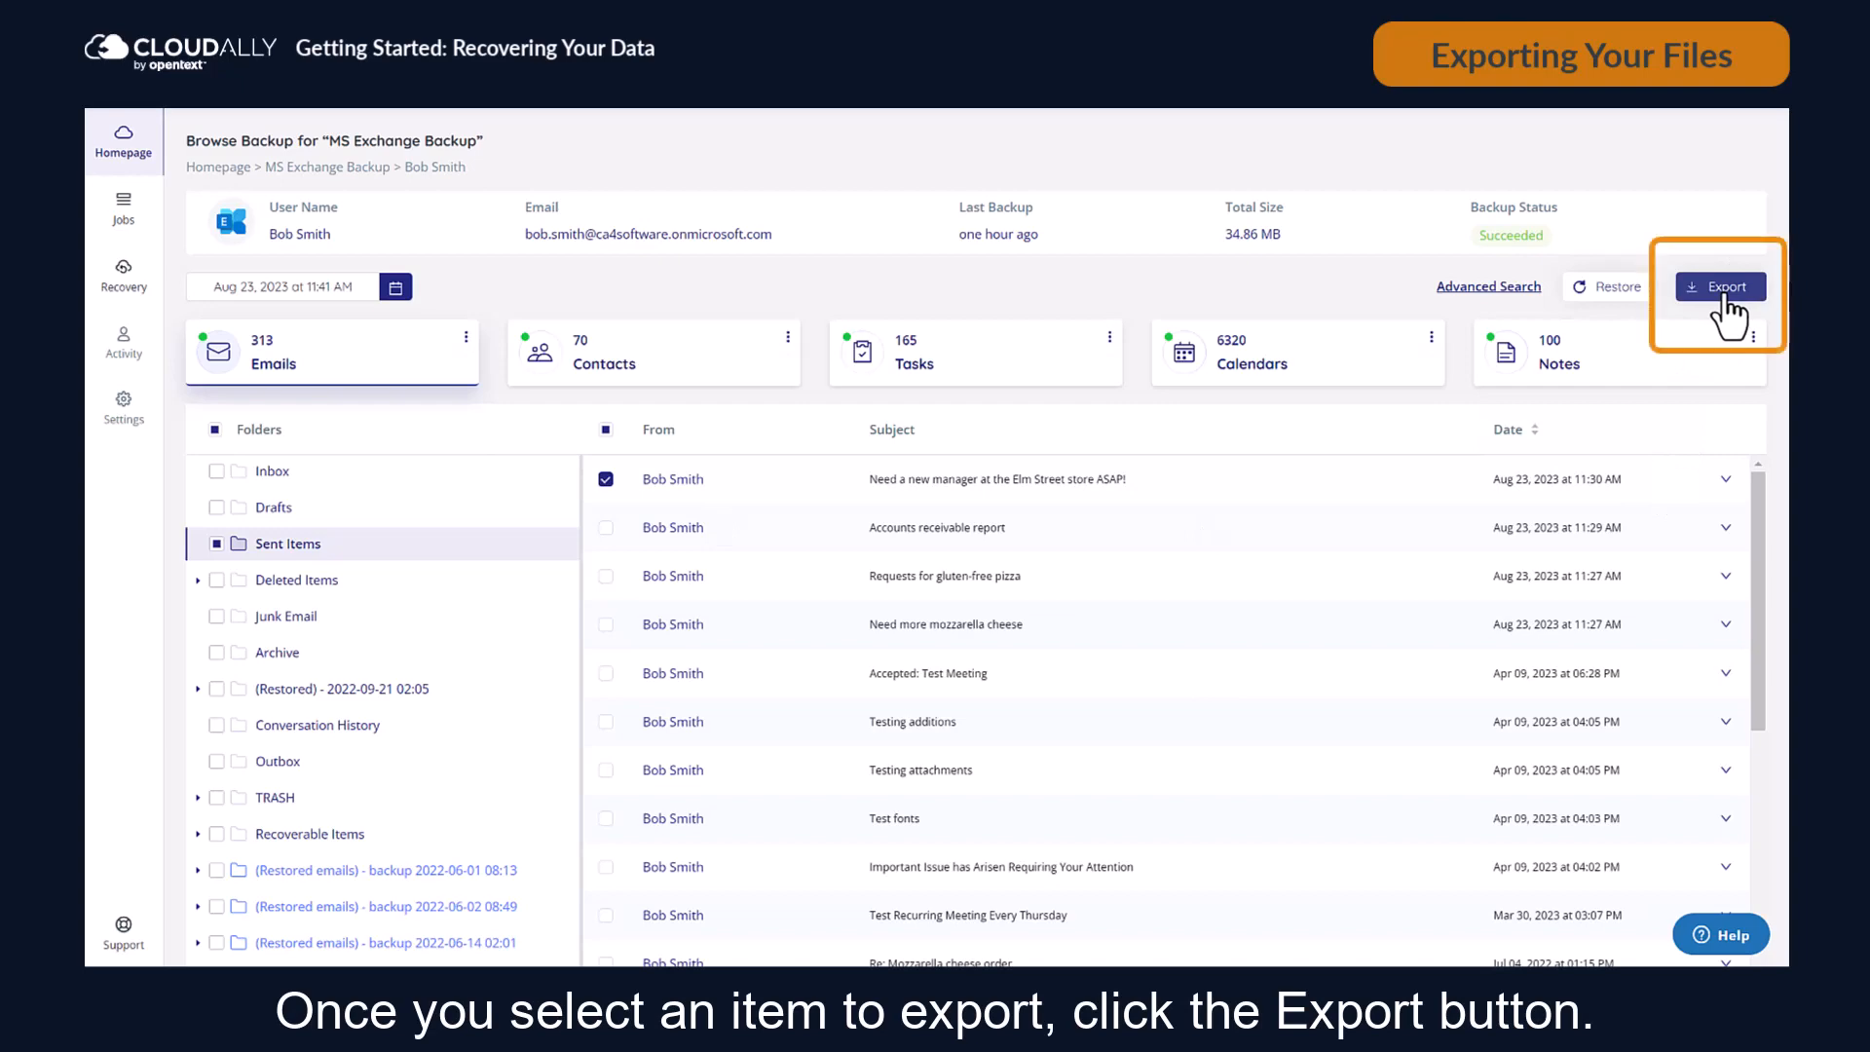
{"action": "left_click", "coordinate": [1719, 286]}
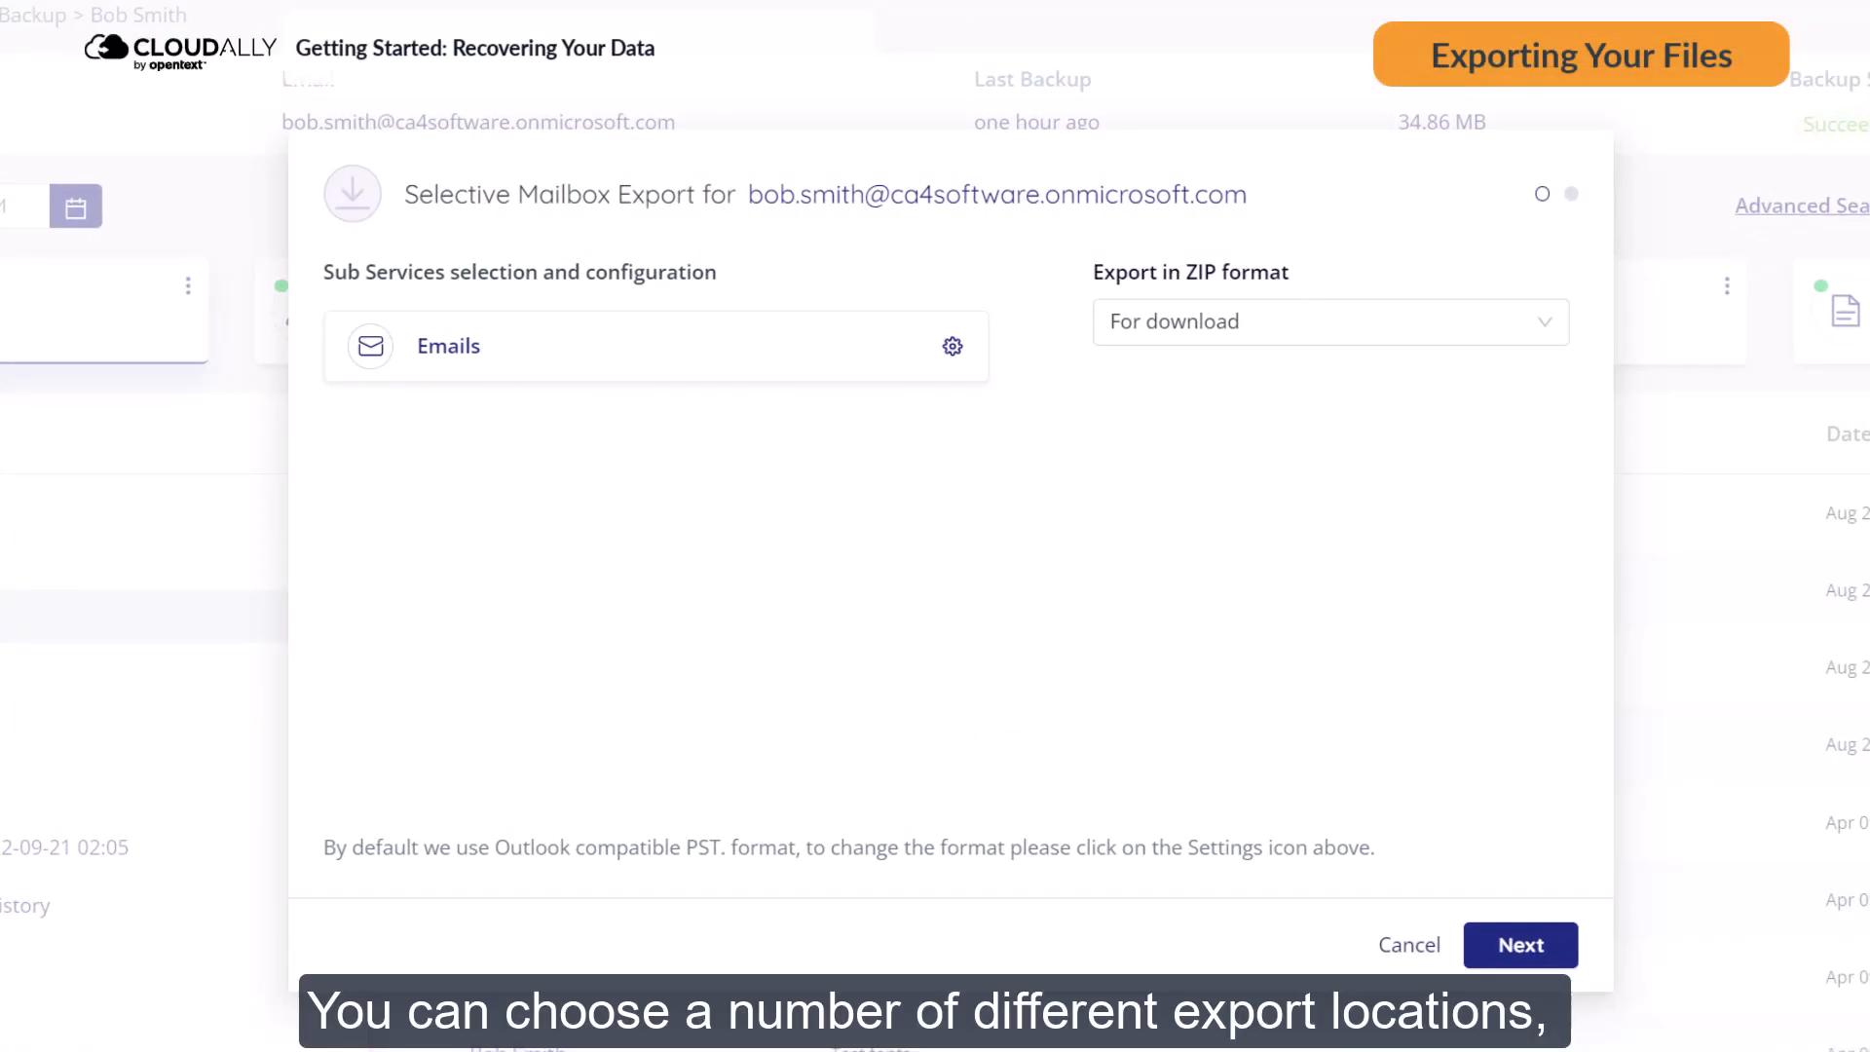
Export the email as a ZIP for download, after previewing the Google Cloud Platform destination
{"action": "left_click", "coordinate": [1328, 321]}
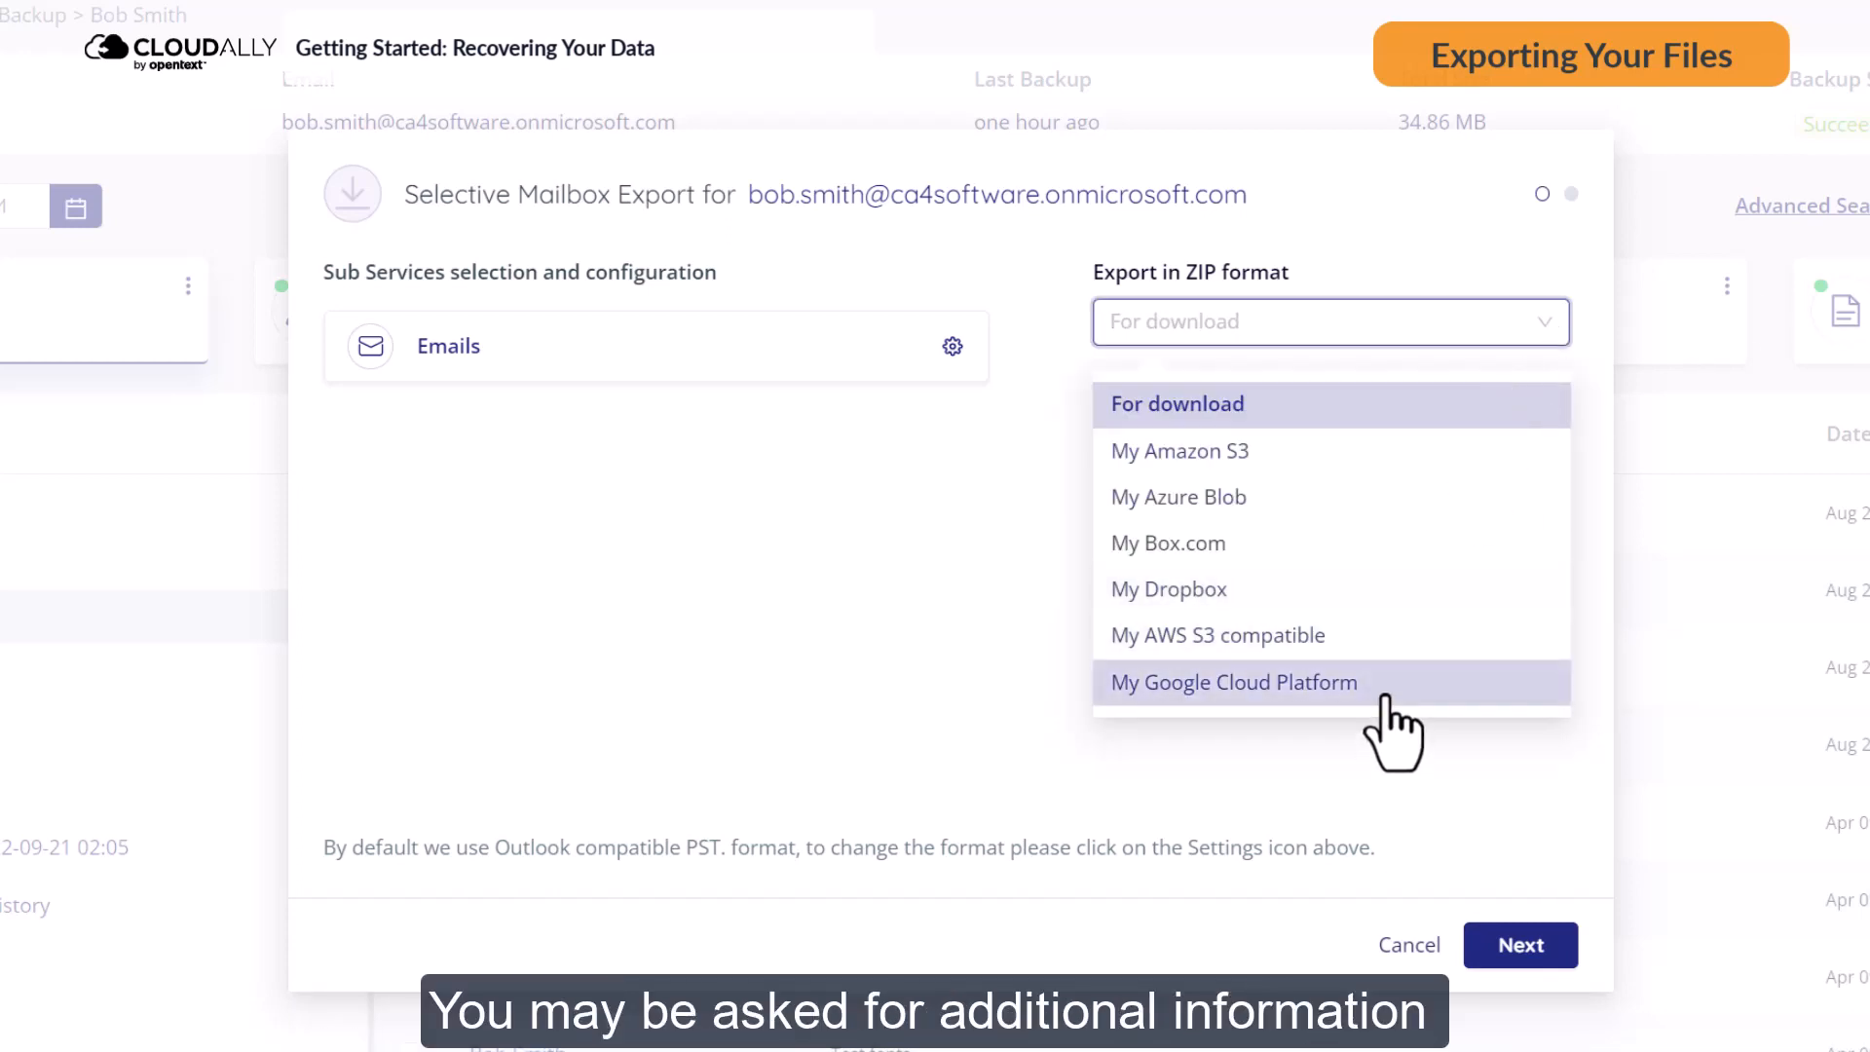
{"action": "left_click", "coordinate": [1233, 682]}
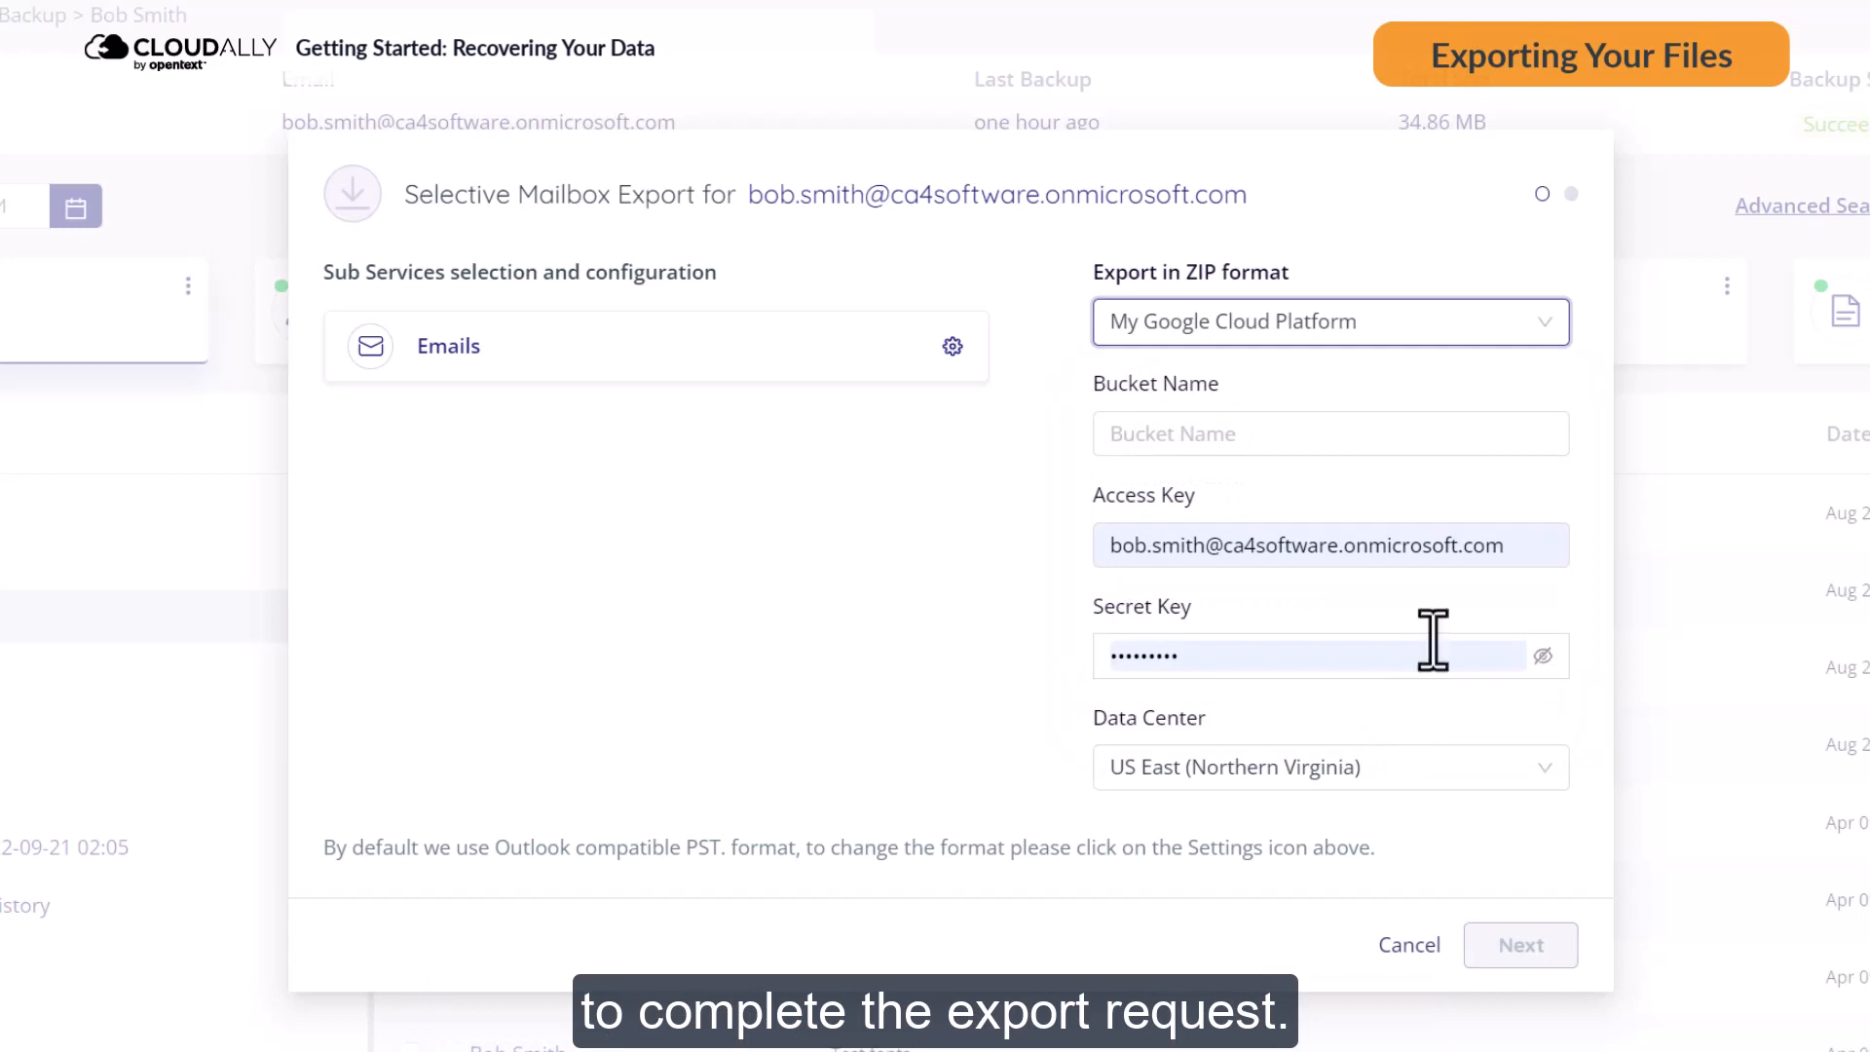
{"action": "left_click", "coordinate": [1329, 320]}
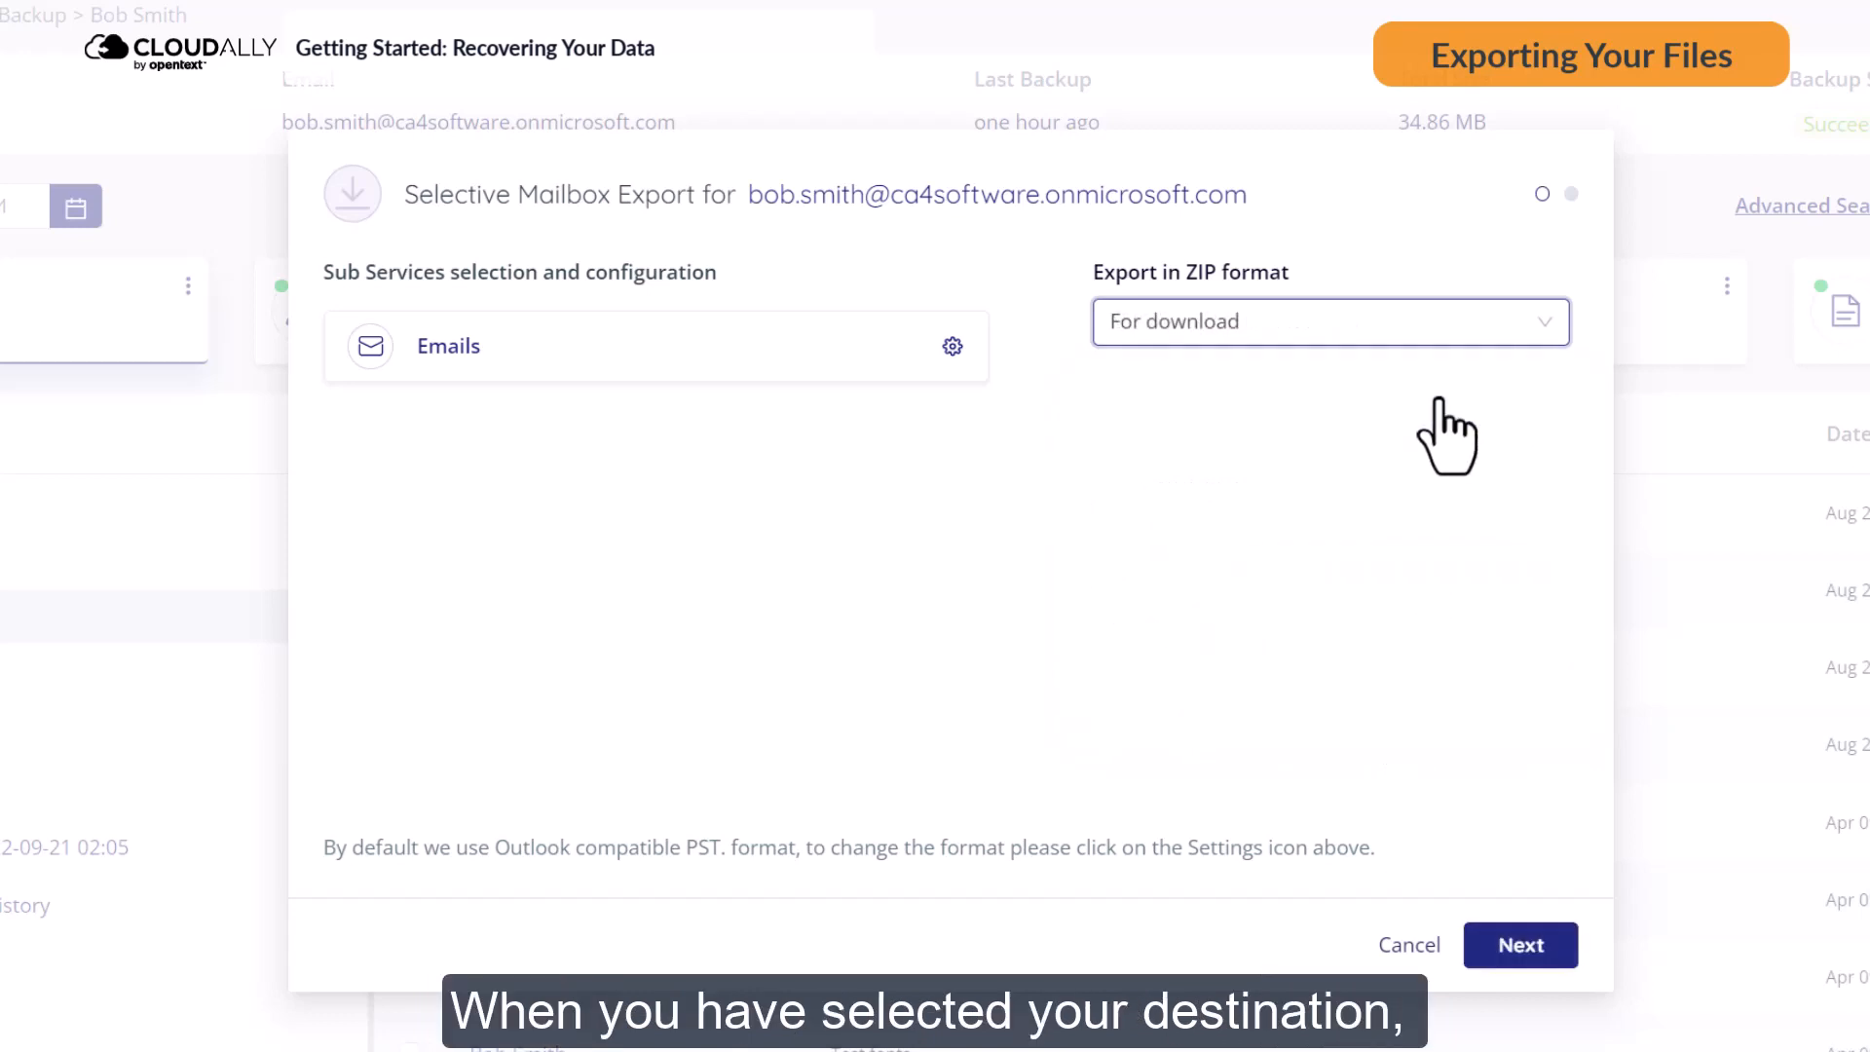
{"action": "left_click", "coordinate": [1520, 945]}
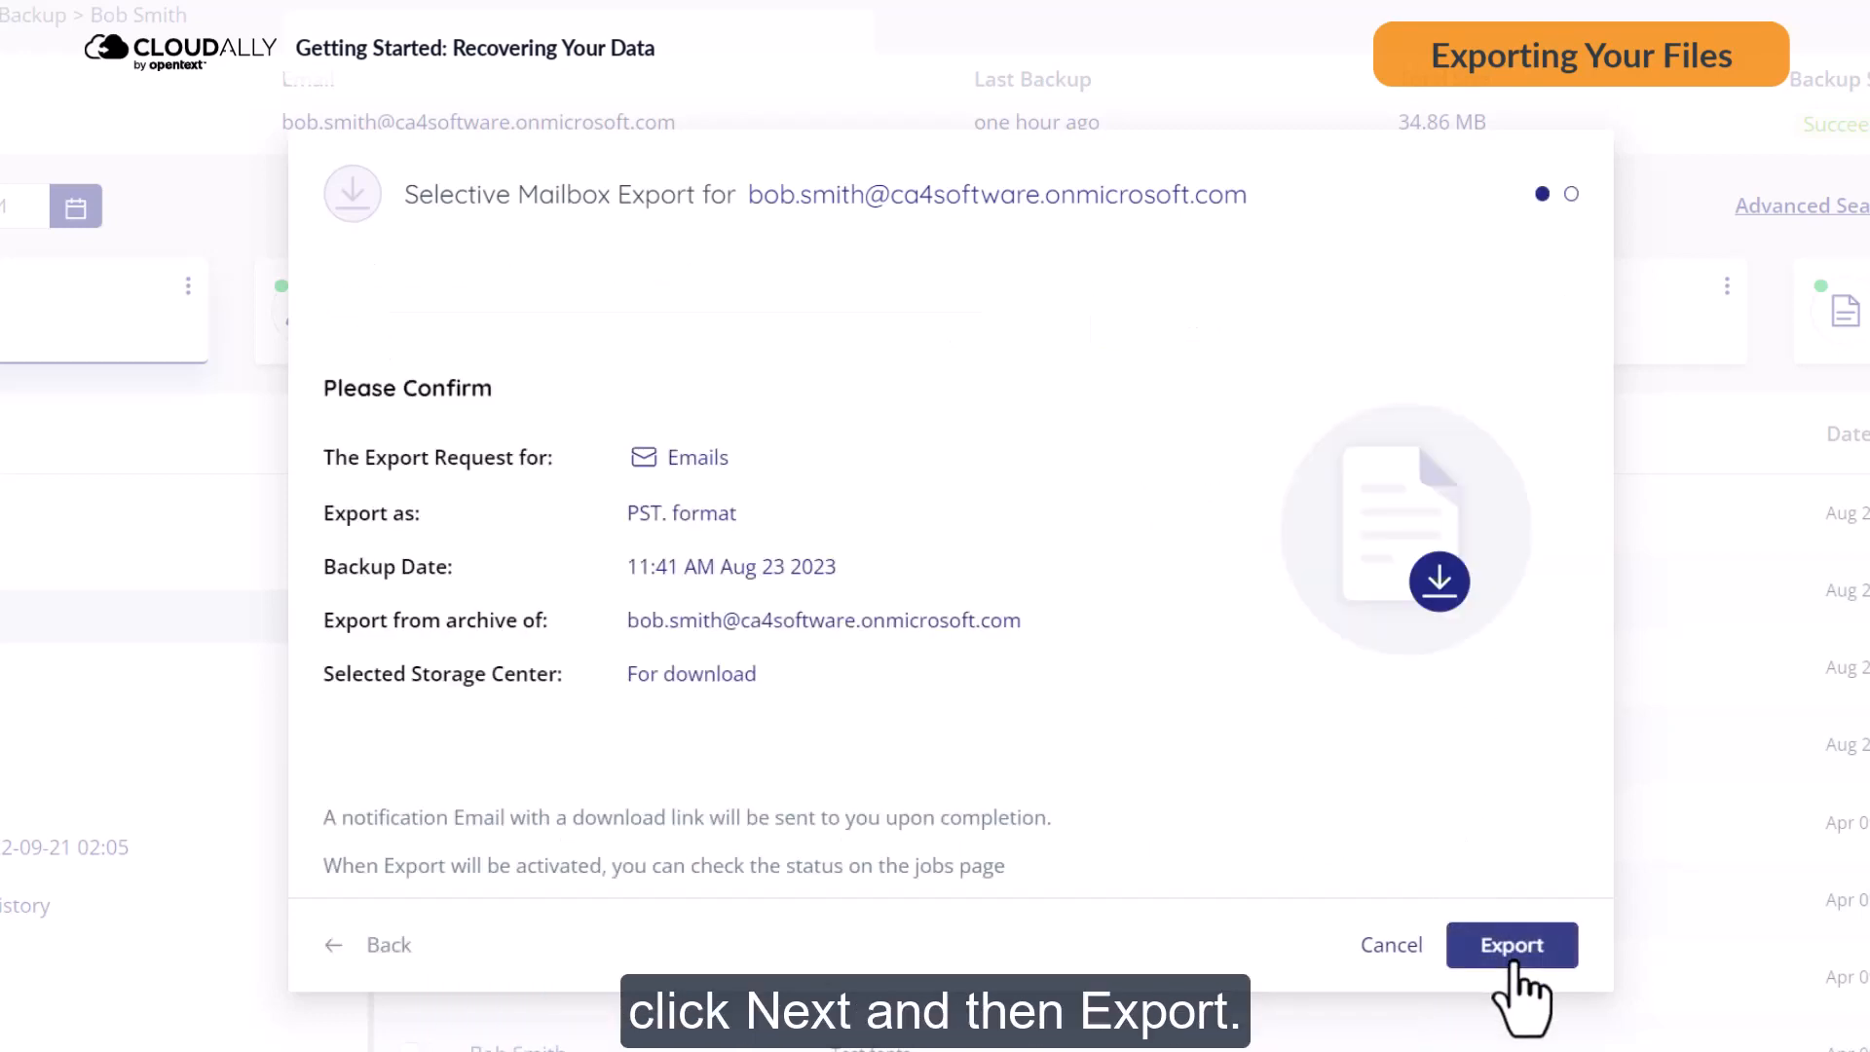
{"action": "left_click", "coordinate": [1511, 944]}
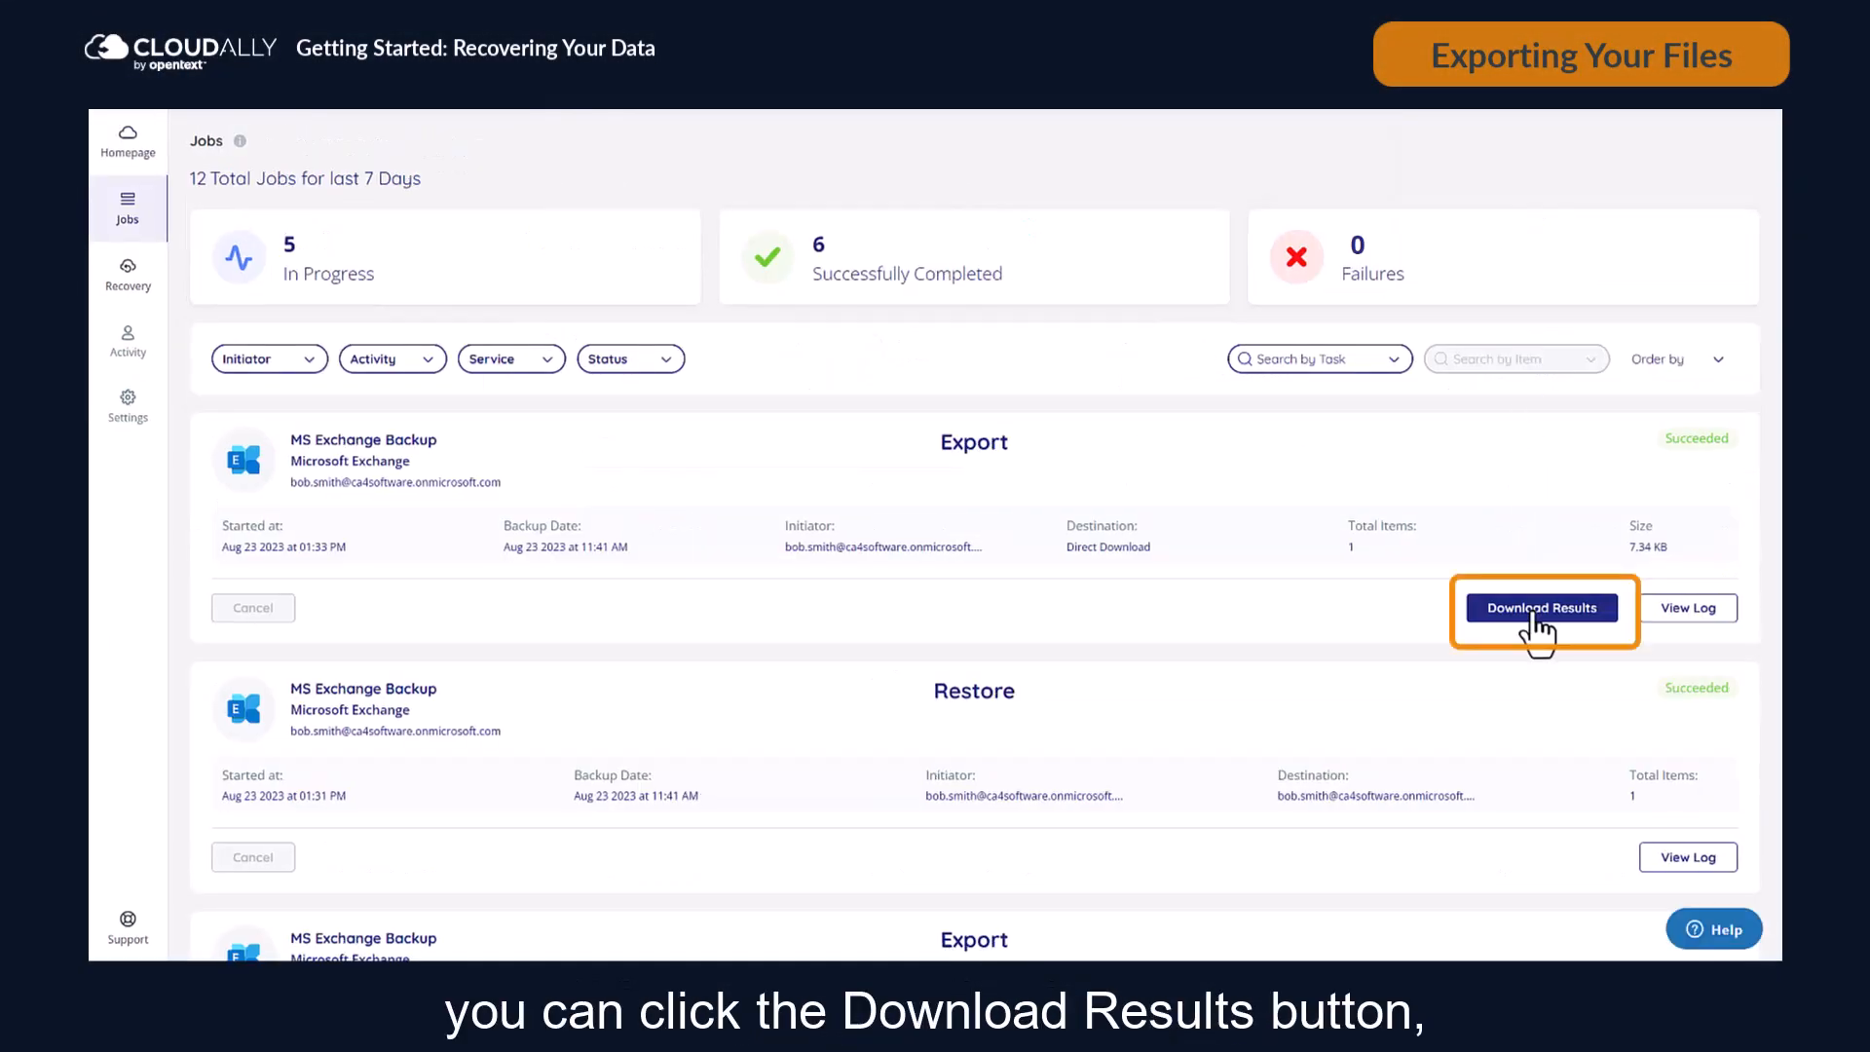
Download the exported mailbox ZIP from the finished Export job's results page
{"action": "left_click", "coordinate": [1541, 607]}
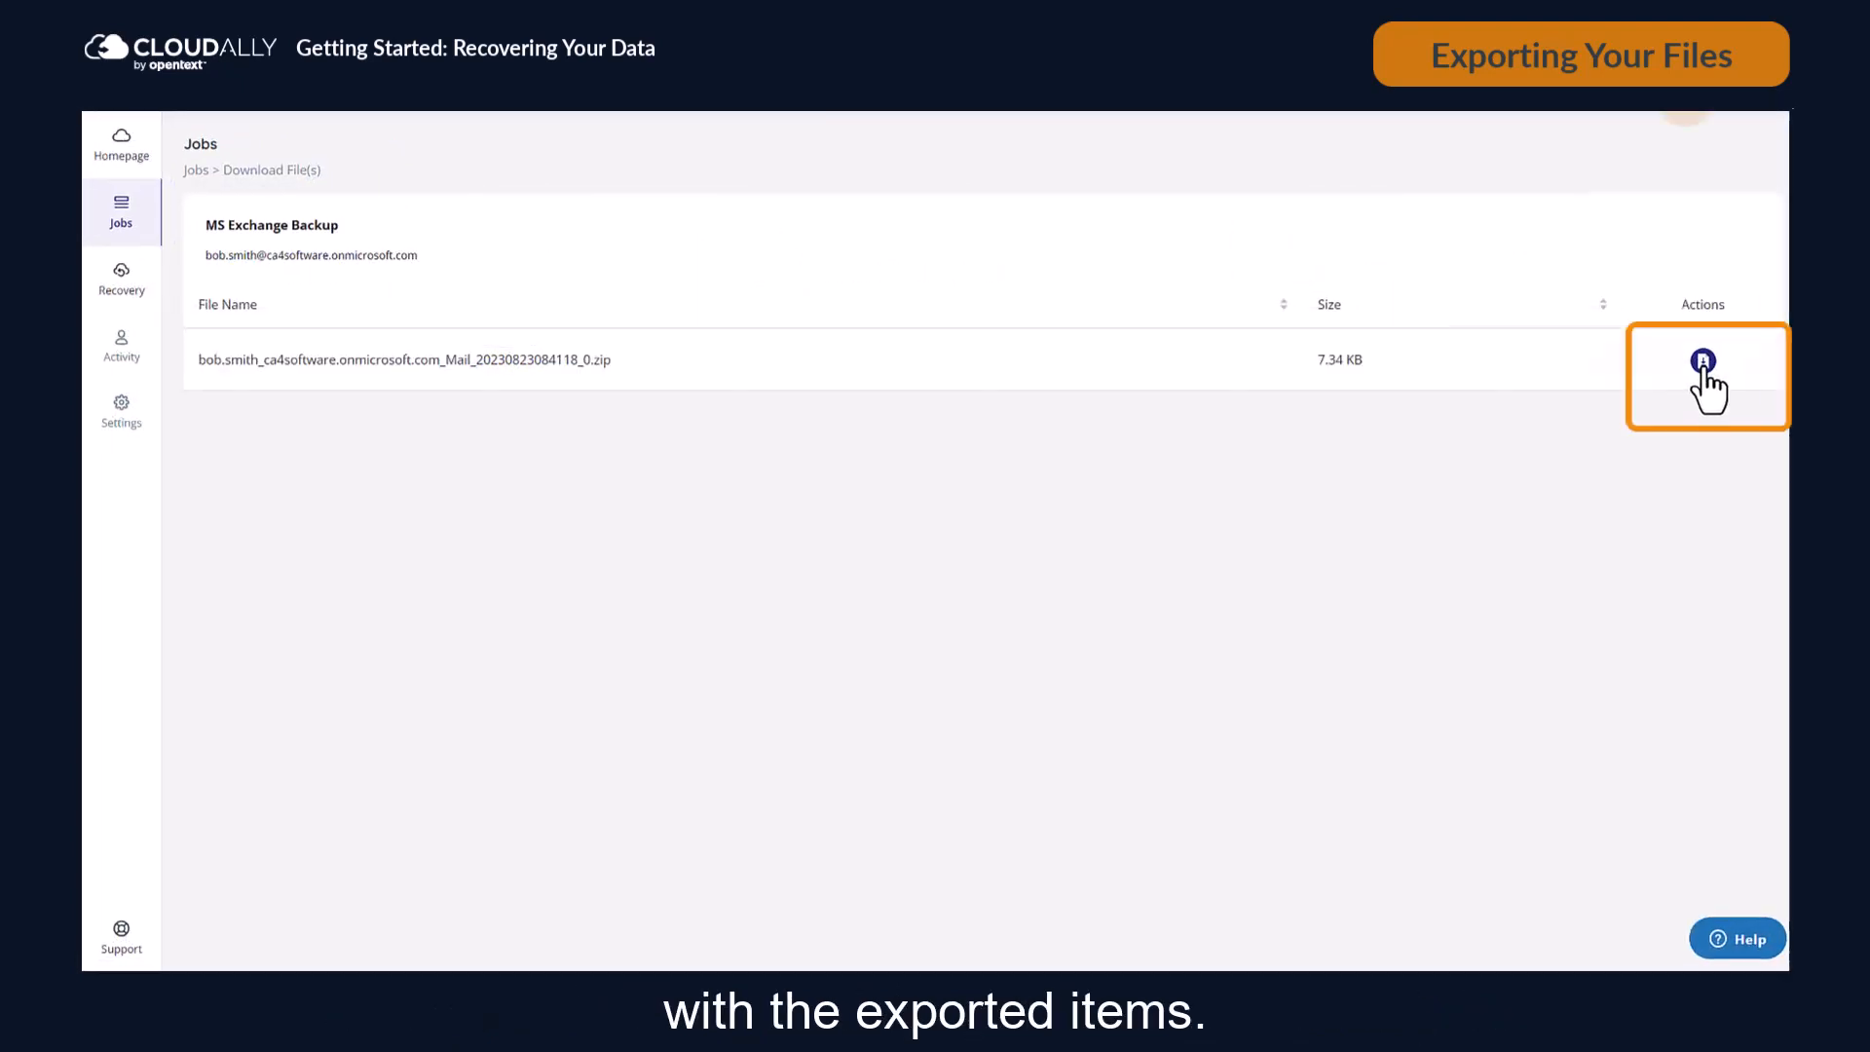
{"action": "left_click", "coordinate": [1704, 361]}
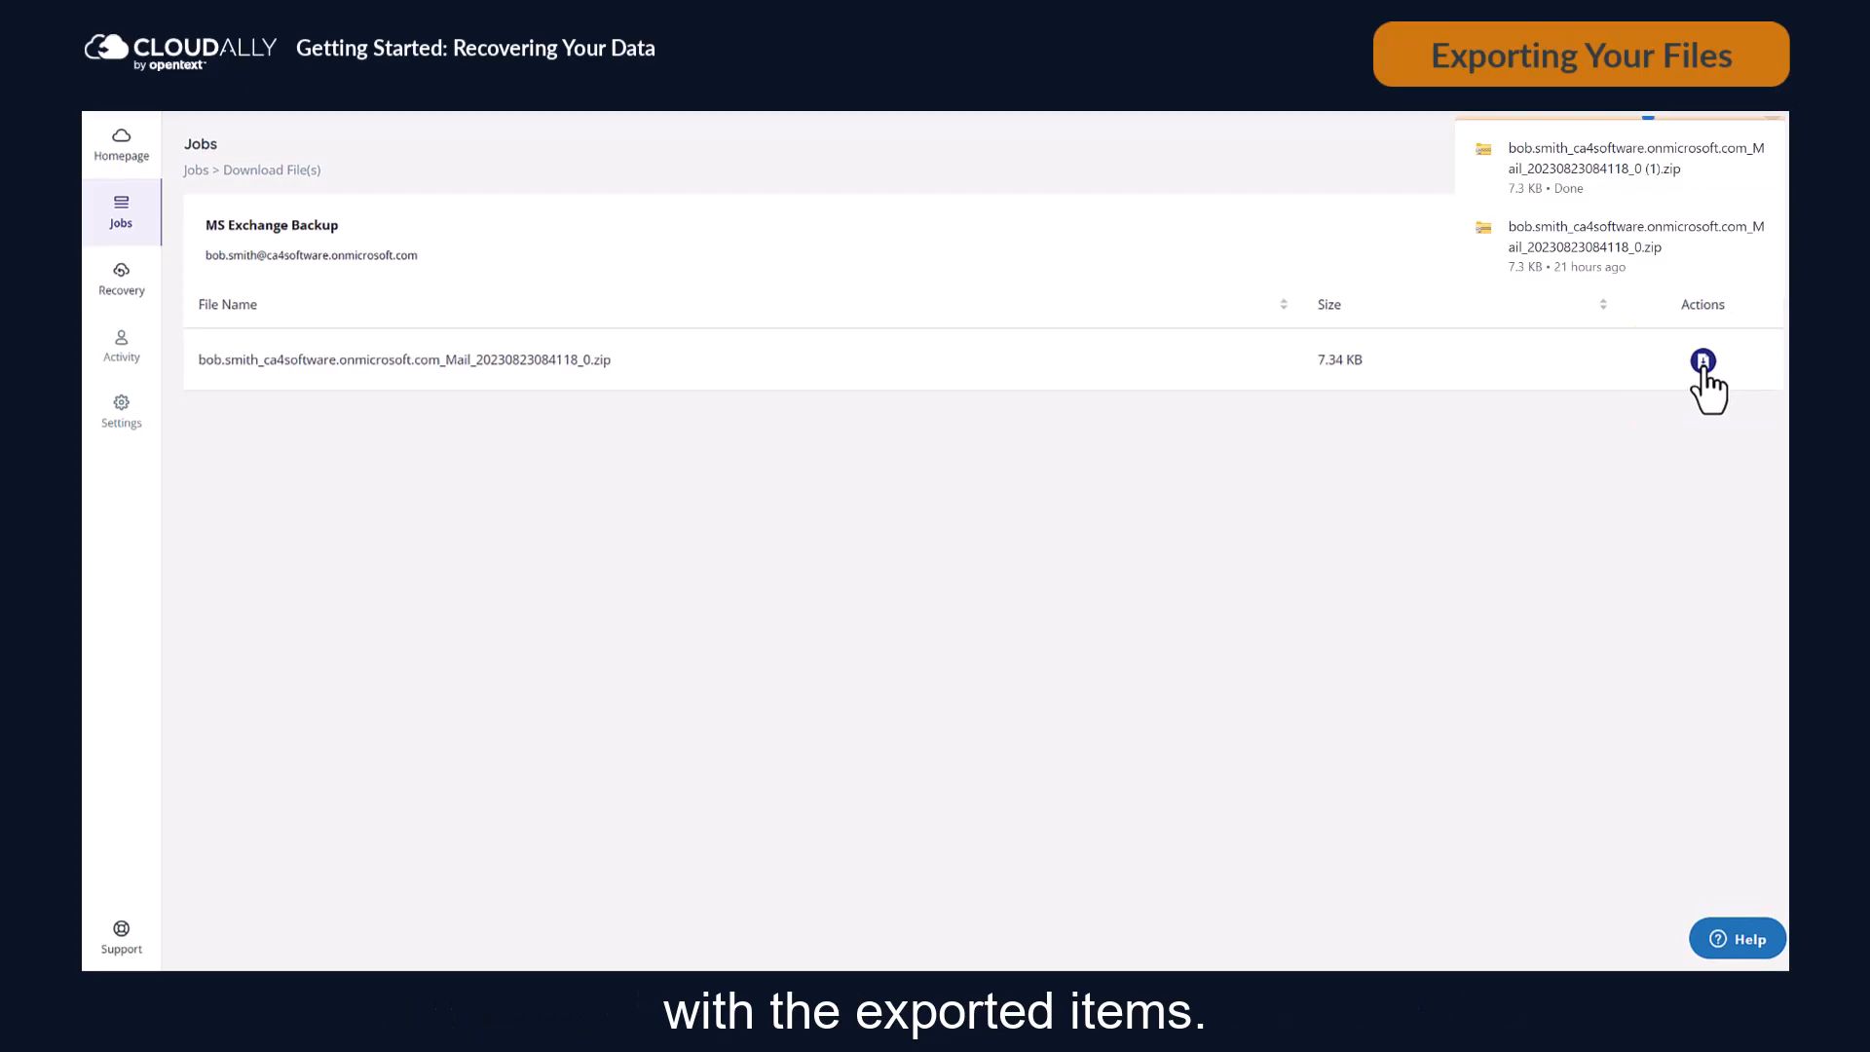